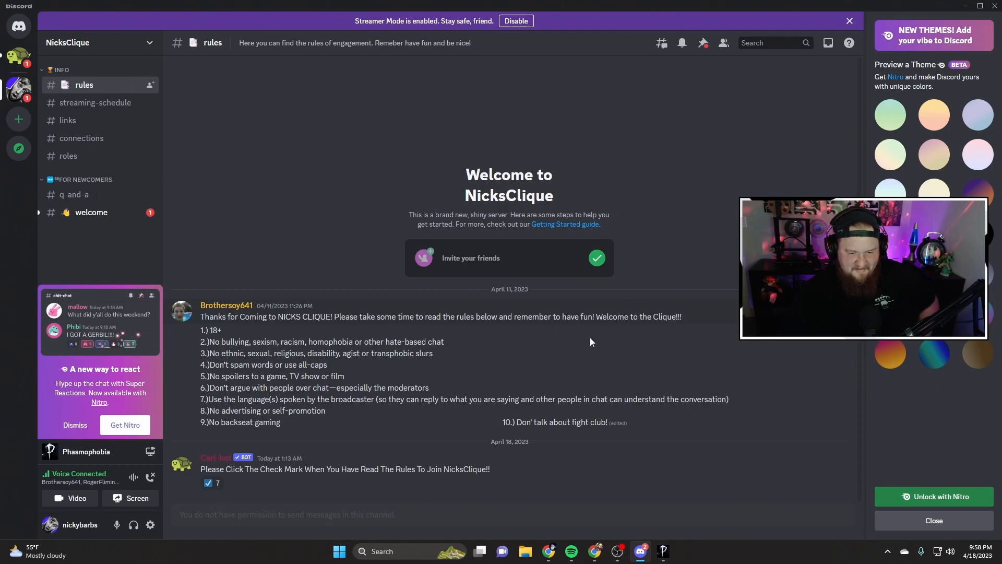
mouse_move(182, 377)
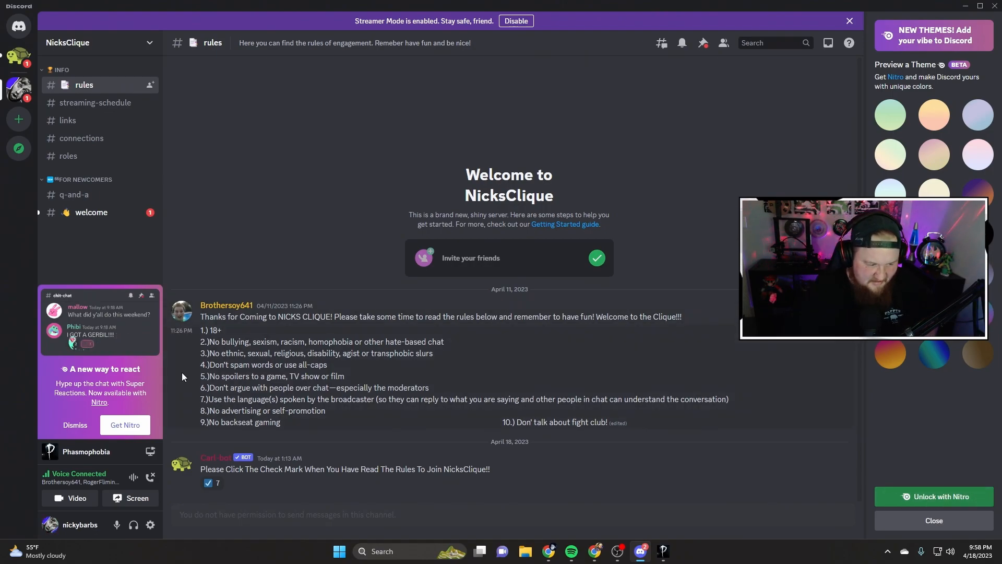
mouse_move(672, 290)
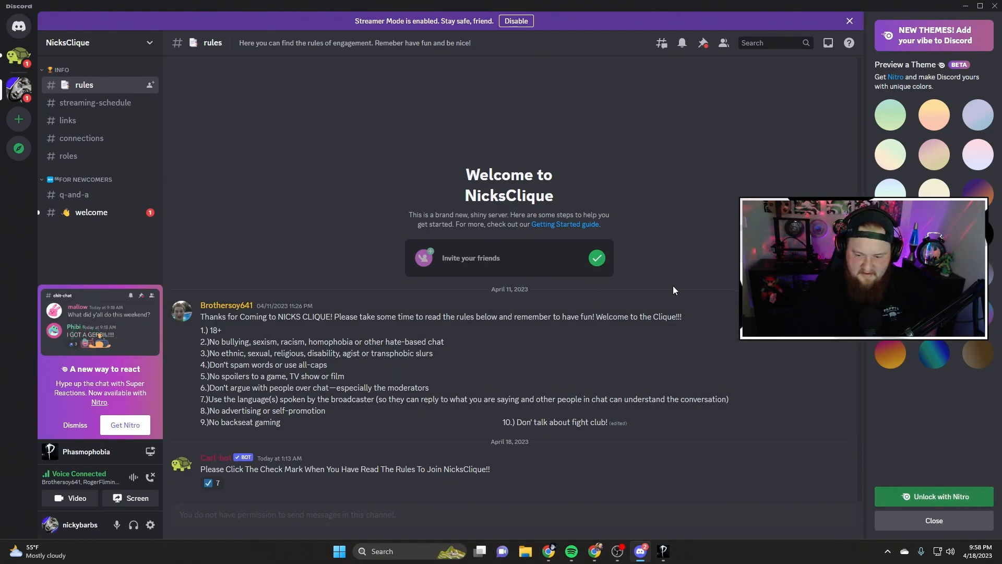
mouse_move(479, 378)
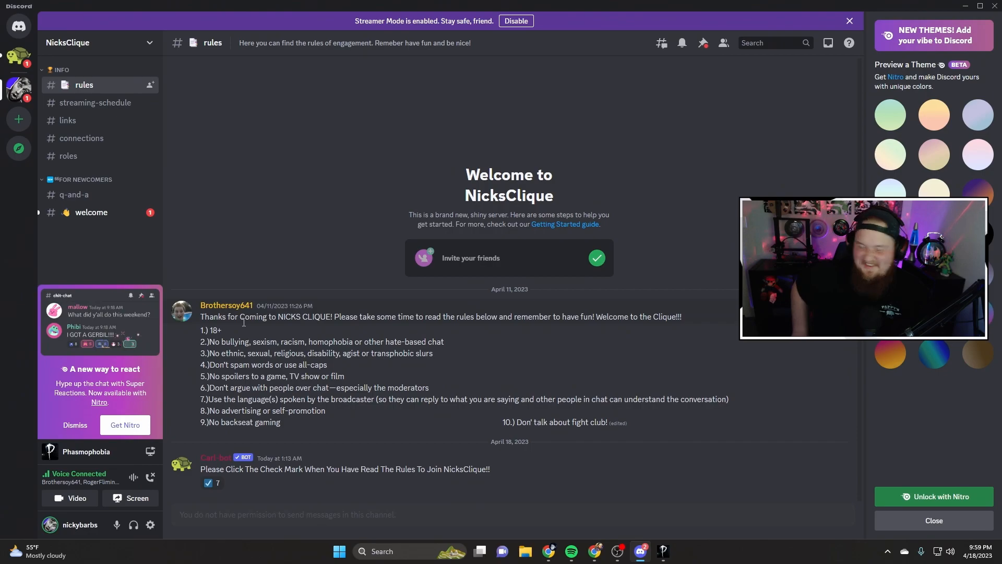
mouse_move(244, 322)
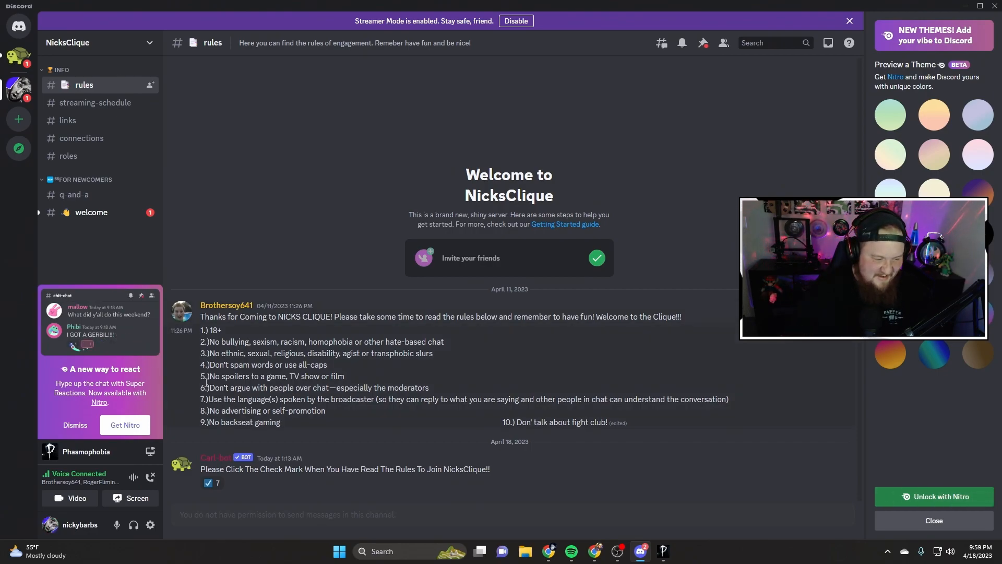
mouse_move(521, 353)
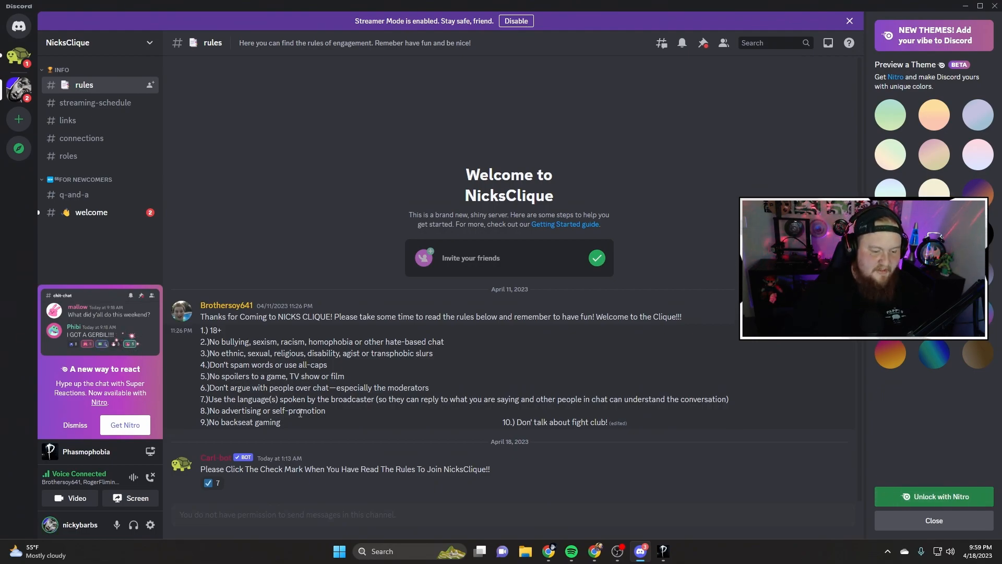
mouse_move(487, 363)
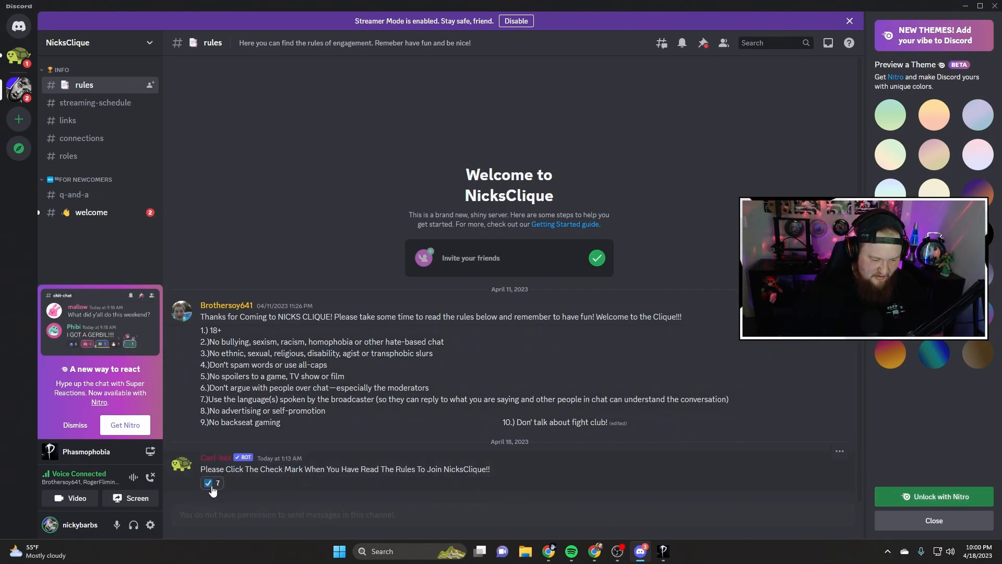
React with ✅ on the Carl-bot rules message to unlock the channels
left_click(208, 483)
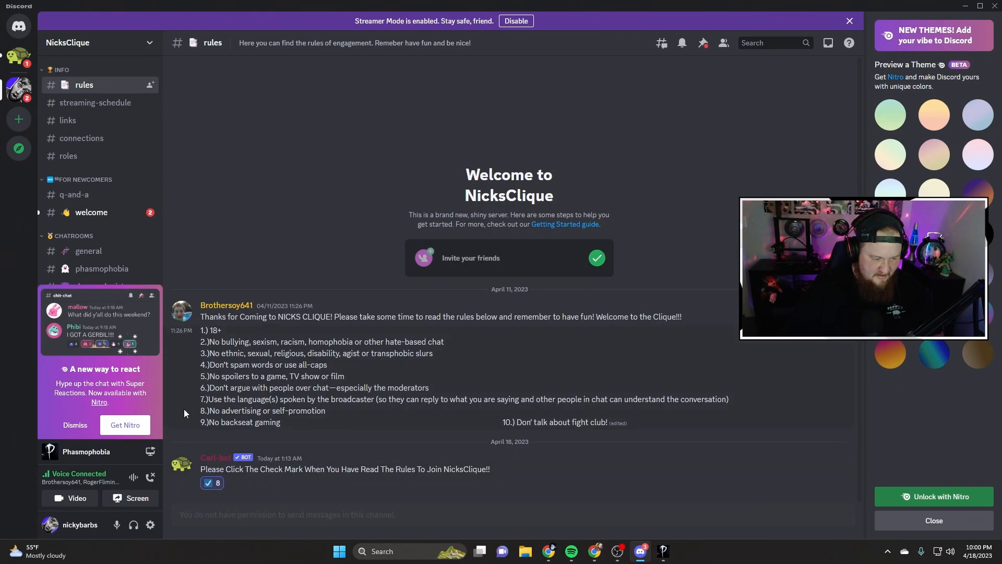
mouse_move(115, 194)
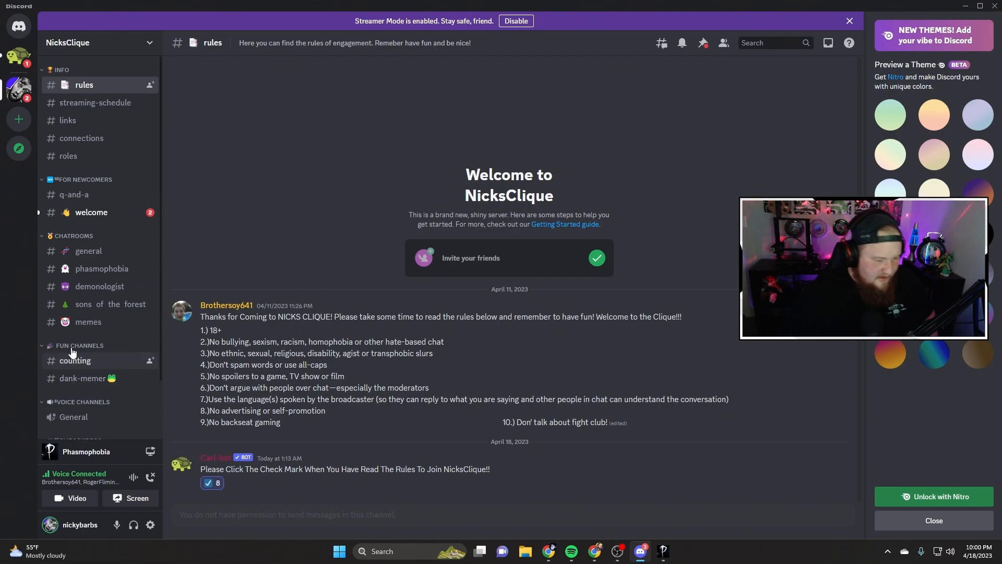
mouse_move(111, 198)
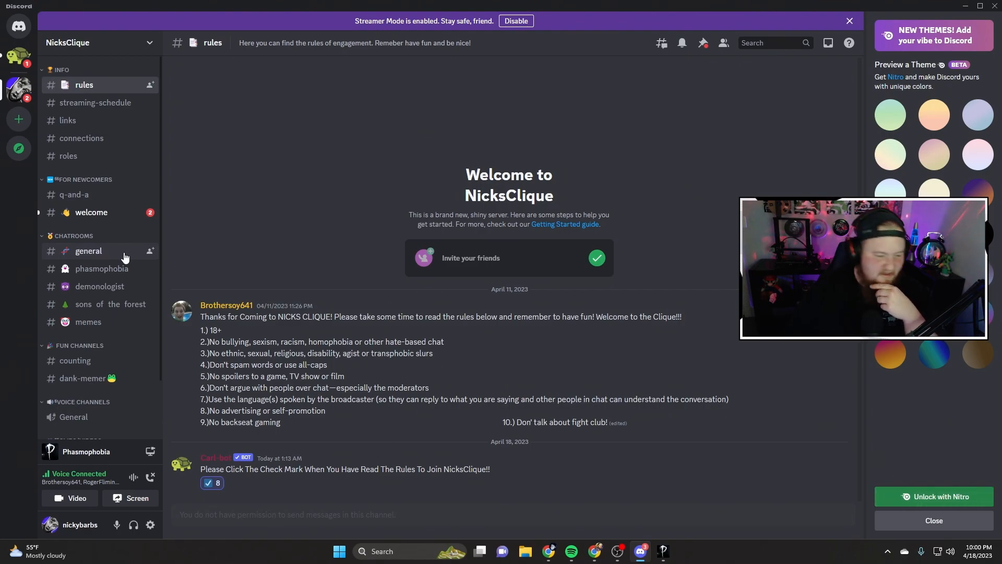
mouse_move(91, 212)
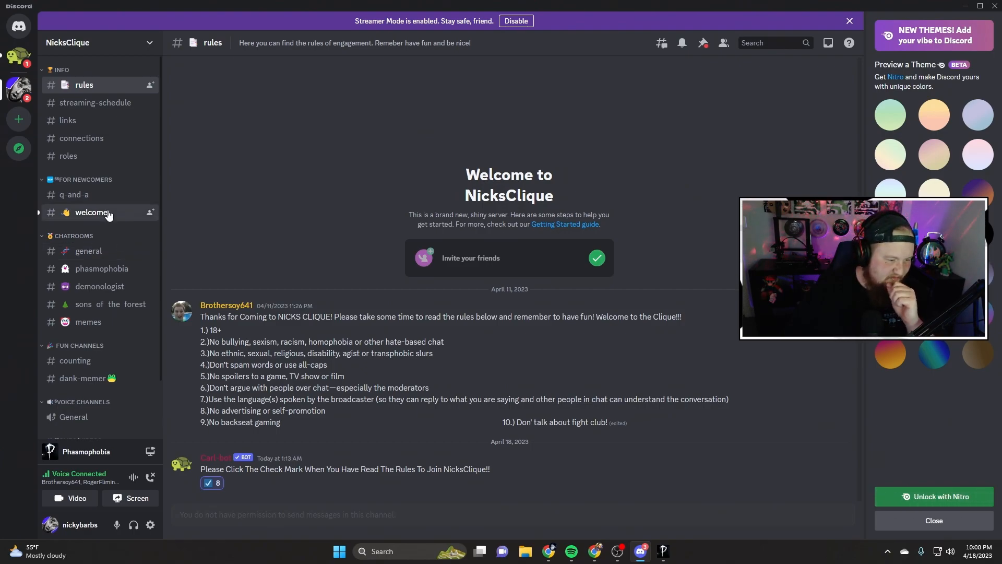
Scroll through the #welcome greetings, then switch to #general under Chatrooms
left_click(92, 213)
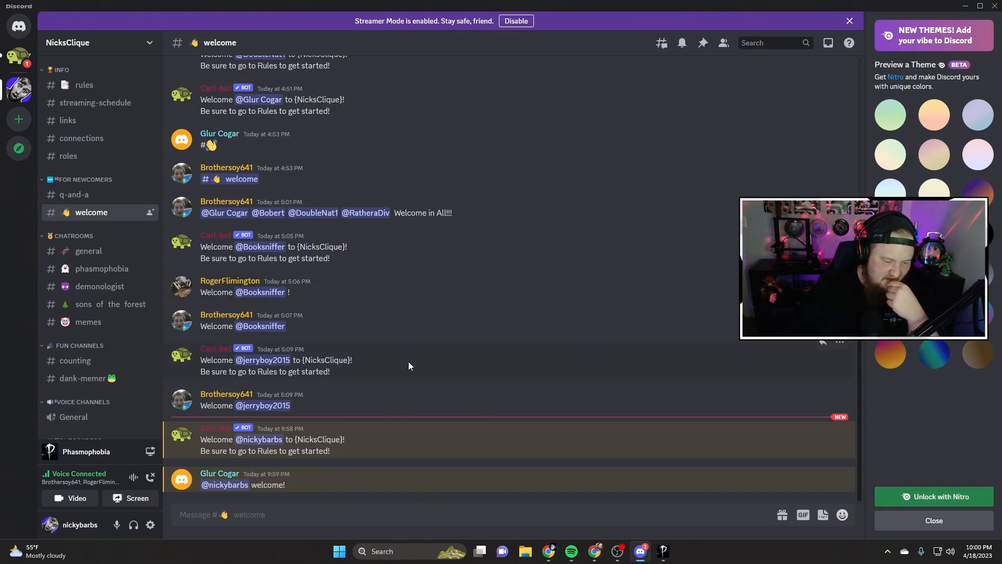
scroll("up", 3)
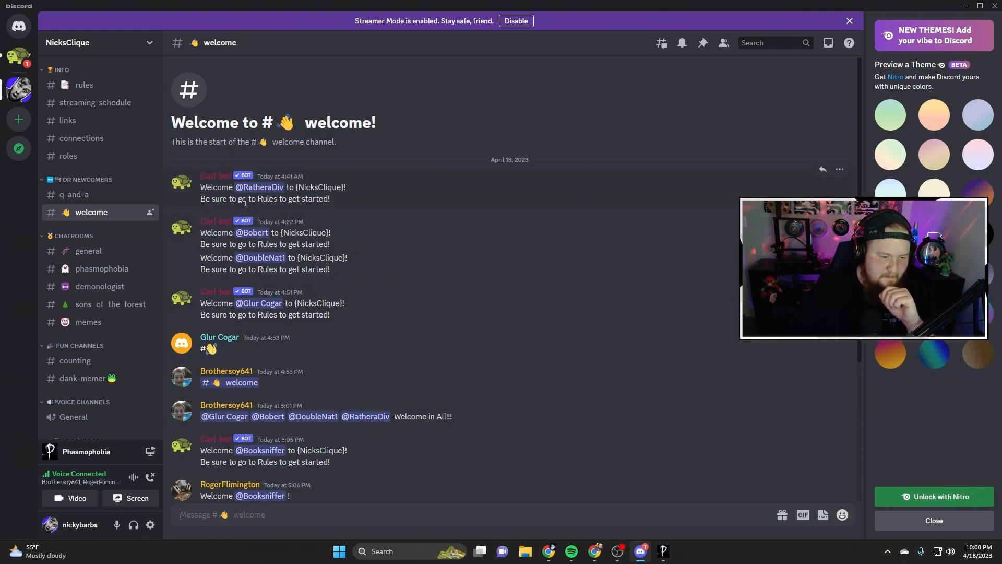
mouse_move(318, 241)
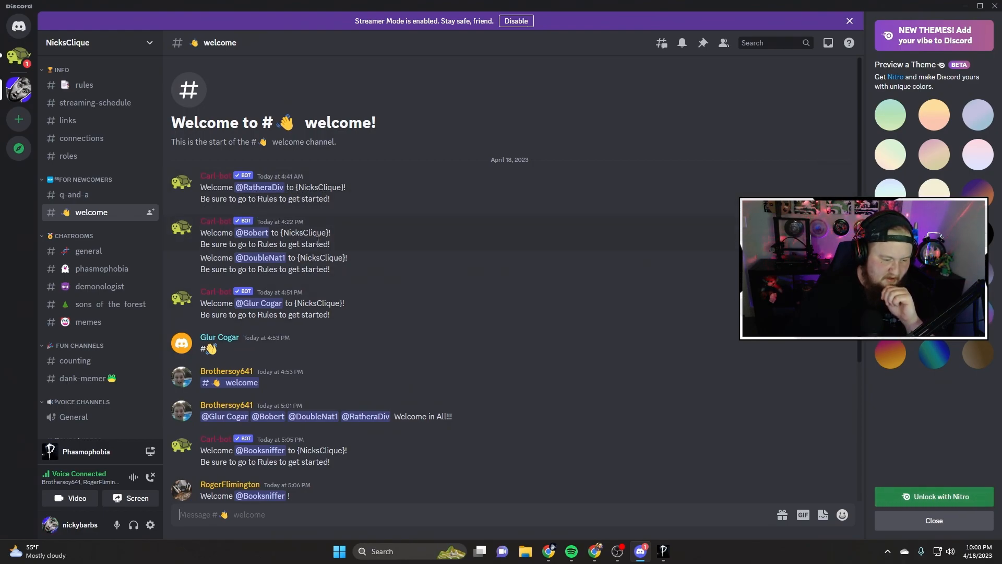
scroll("down", 3)
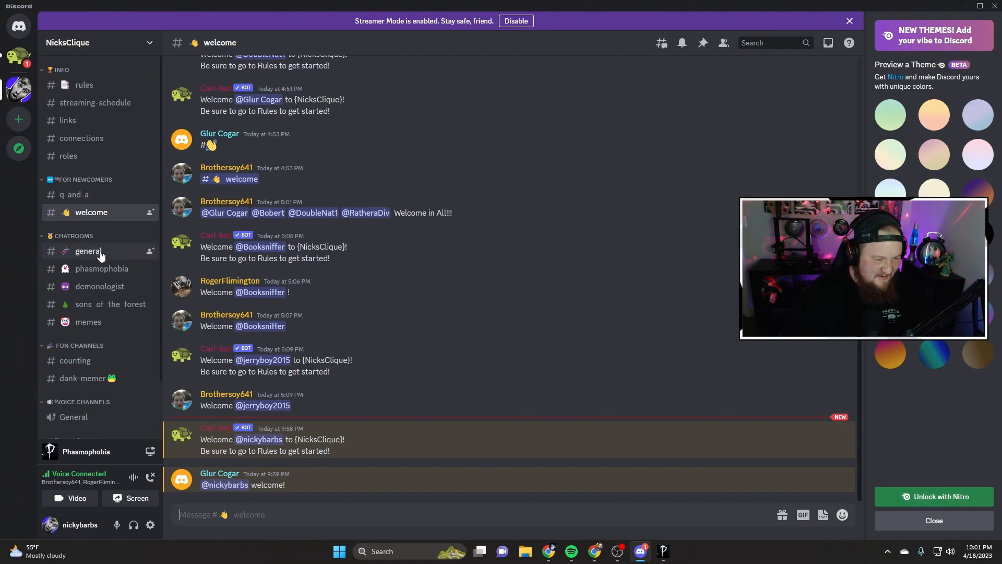
mouse_move(482, 357)
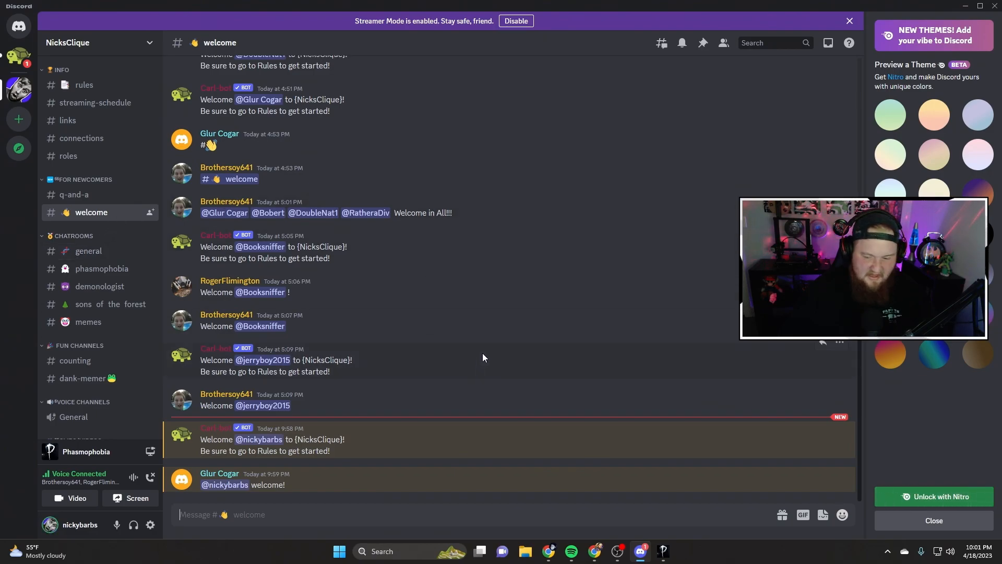
scroll("up", 3)
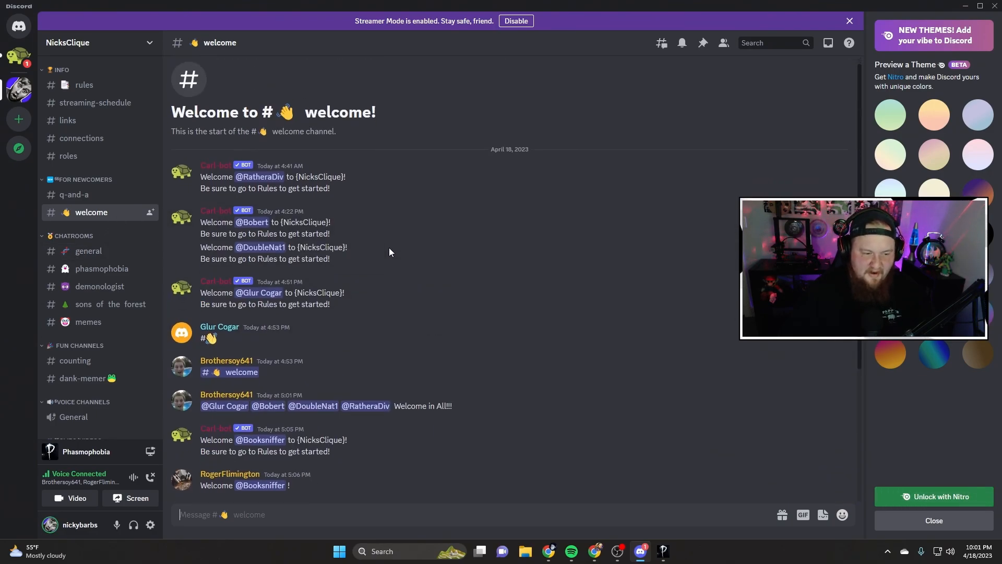
scroll("down", 3)
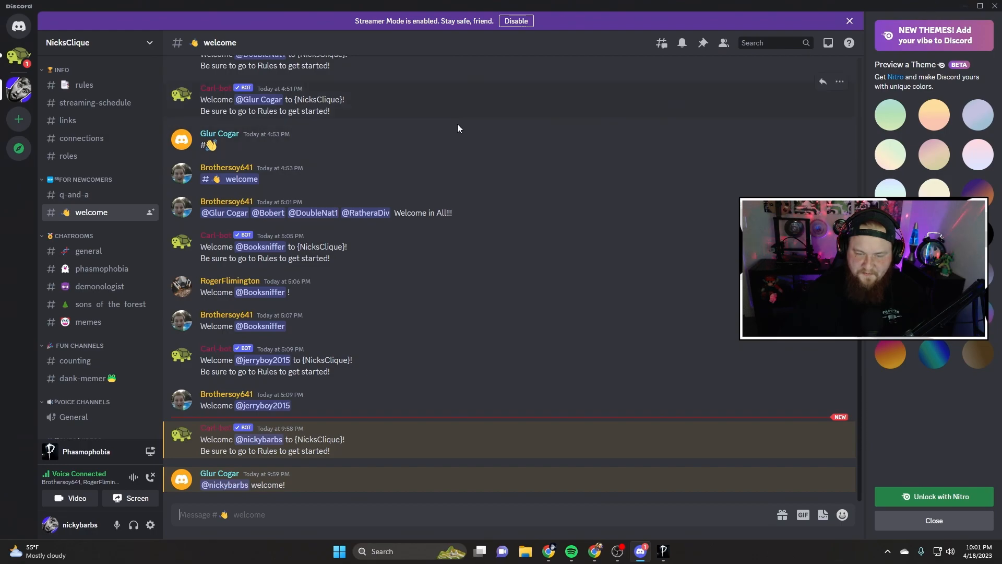
mouse_move(88, 250)
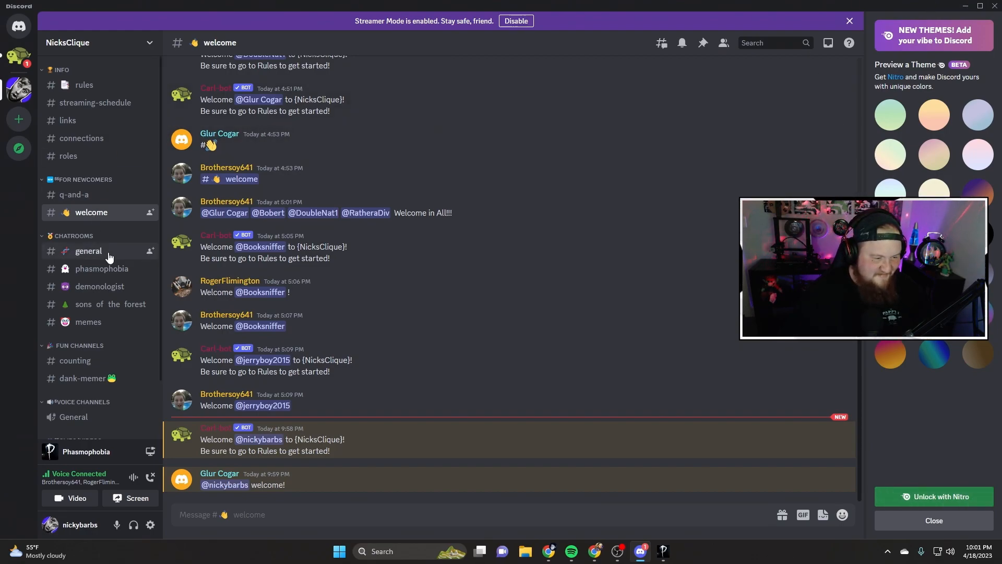
mouse_move(219, 436)
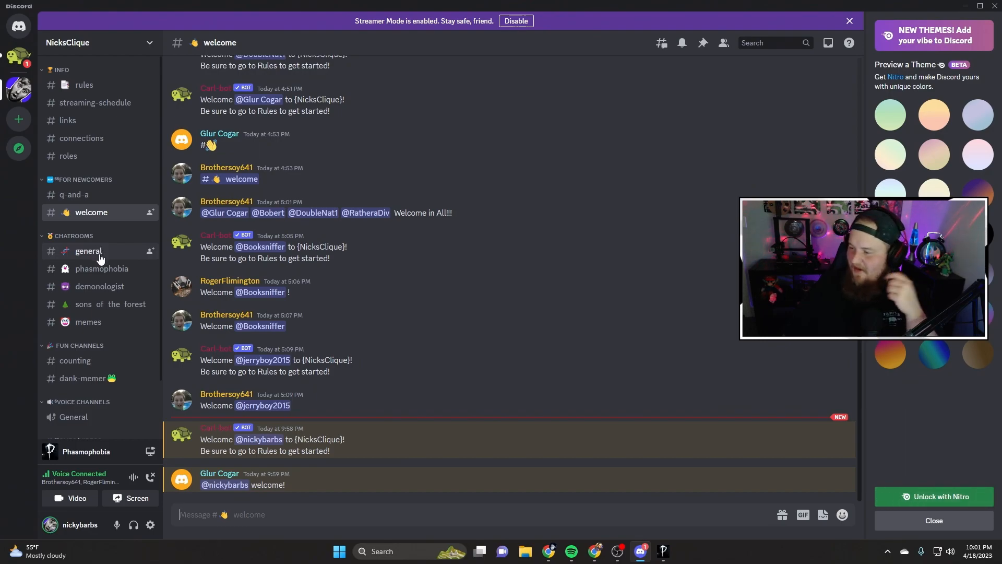
left_click(88, 251)
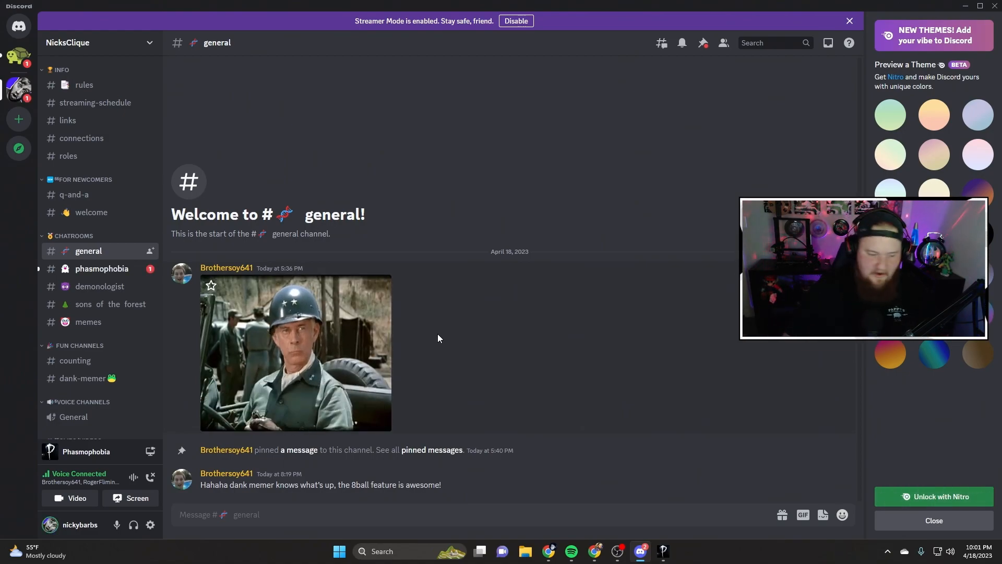
Open #phasmophobia and scroll through its messages
left_click(102, 268)
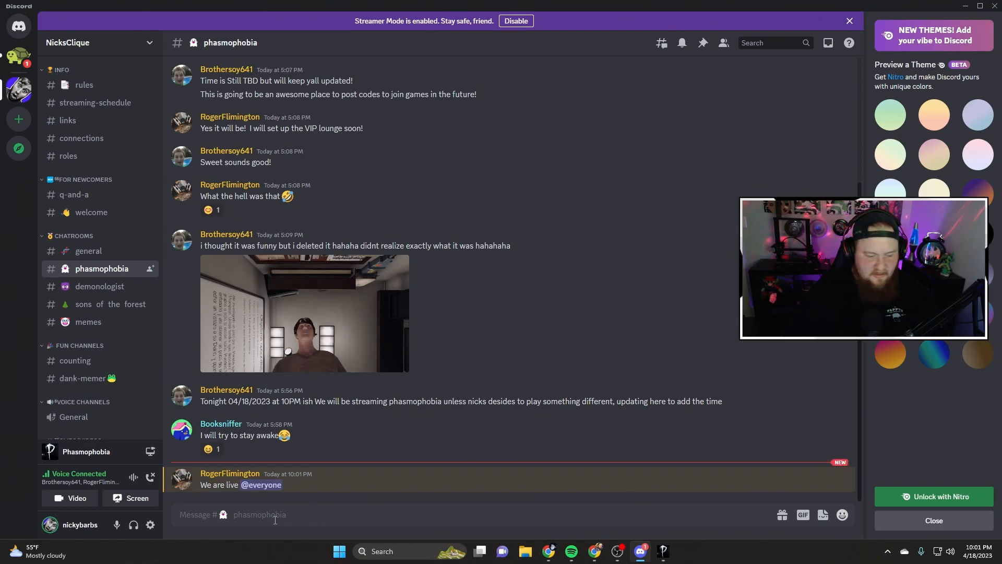
scroll("up", 3)
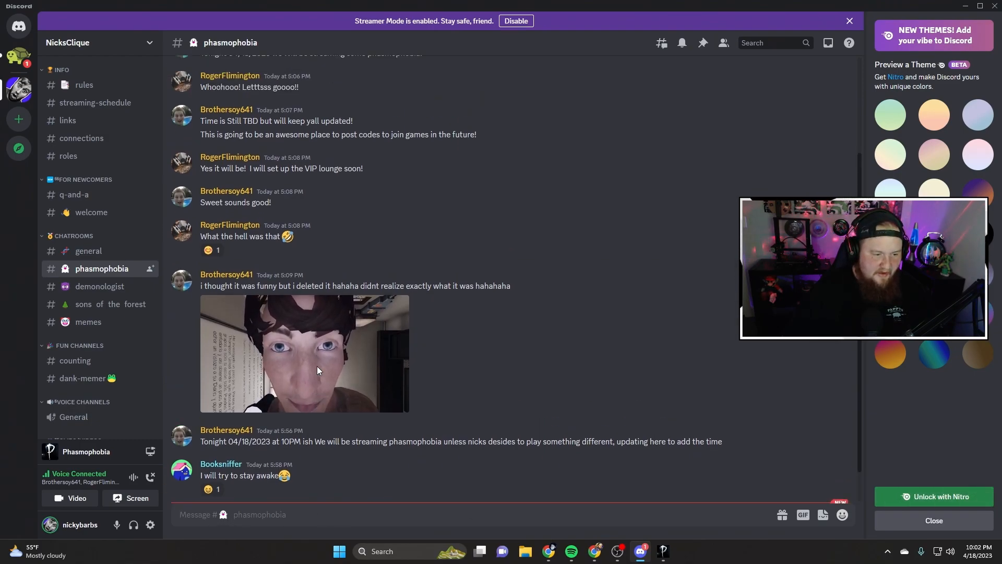
scroll("up", 3)
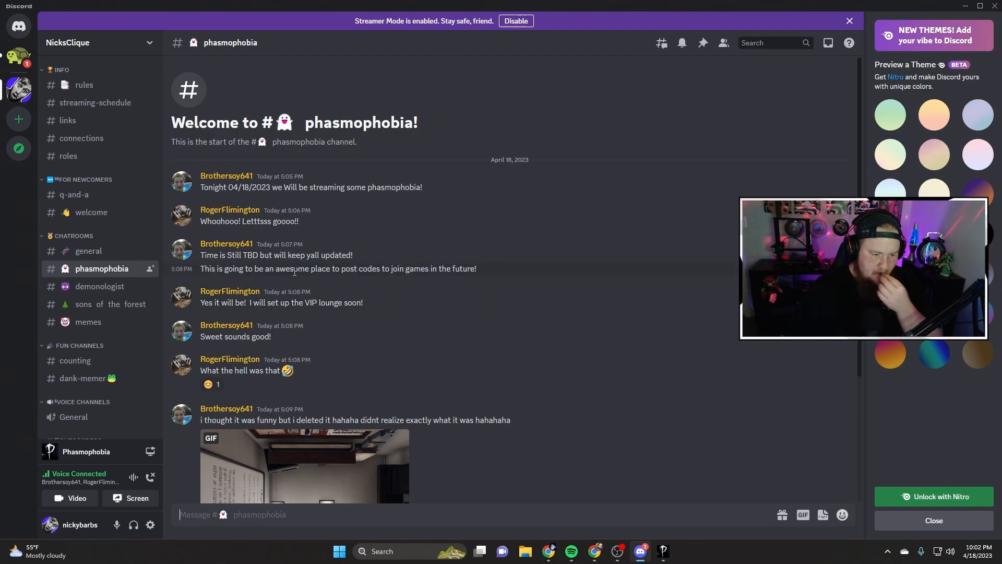
scroll("down", 3)
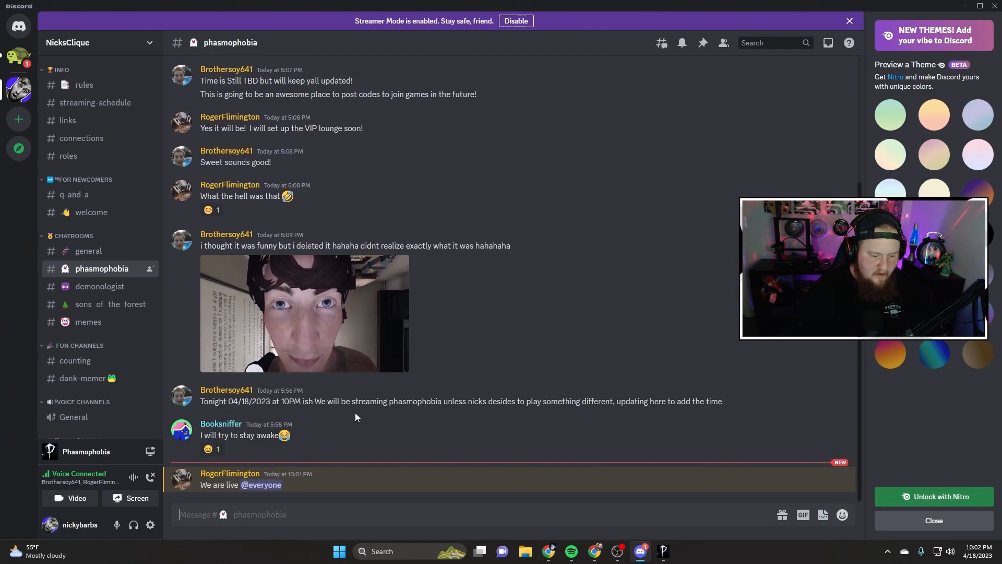
mouse_move(285, 405)
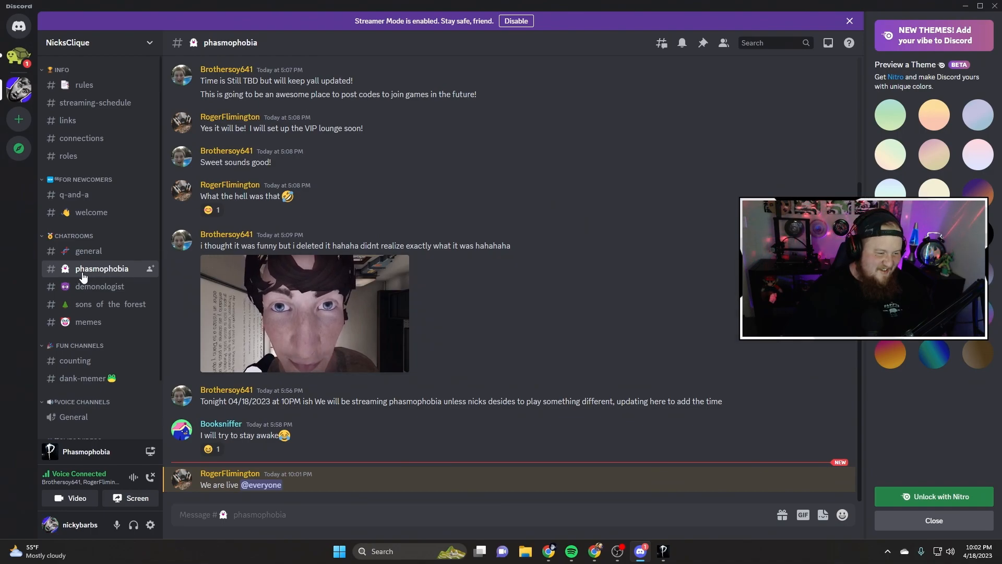
scroll("up", 3)
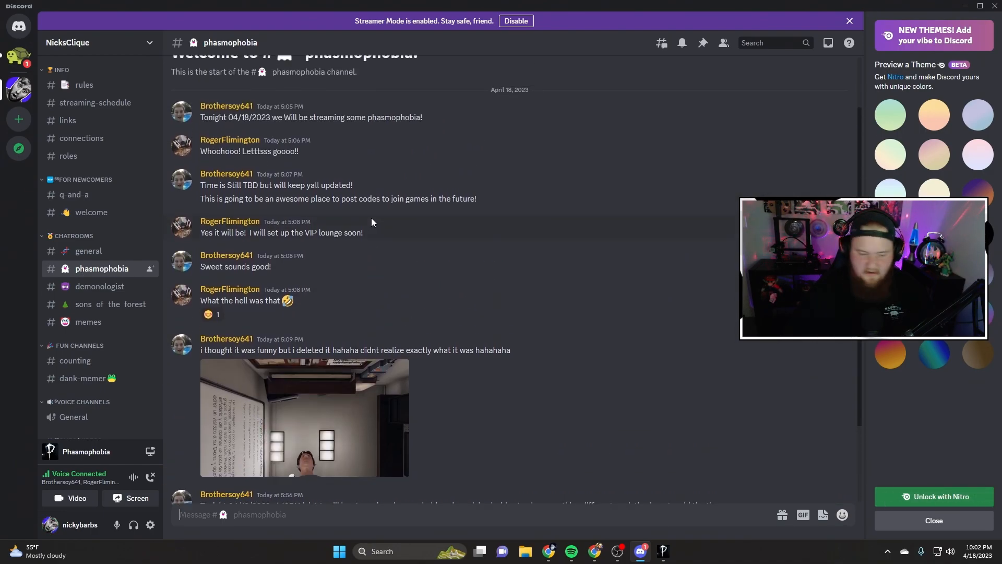
scroll("down", 3)
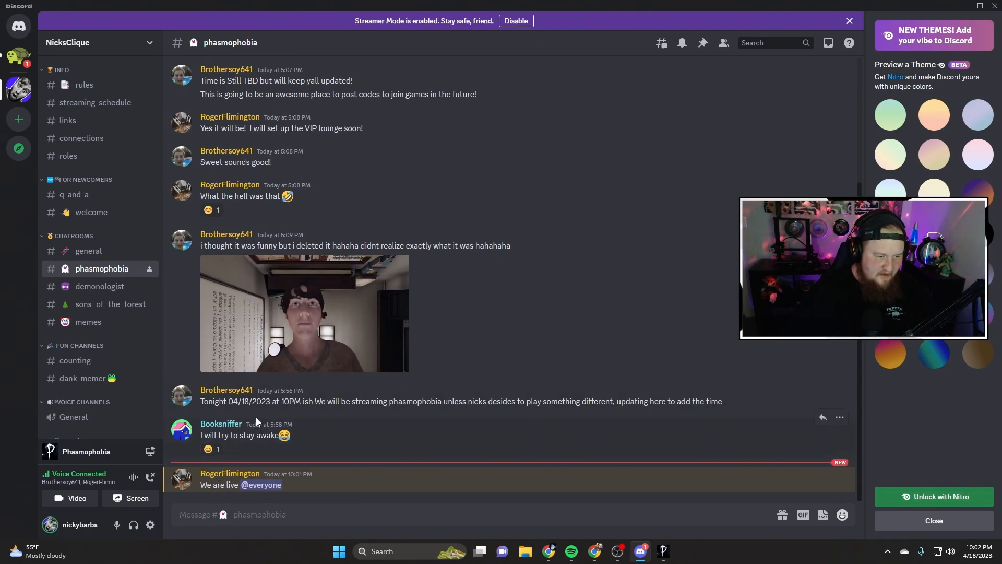
scroll("up", 3)
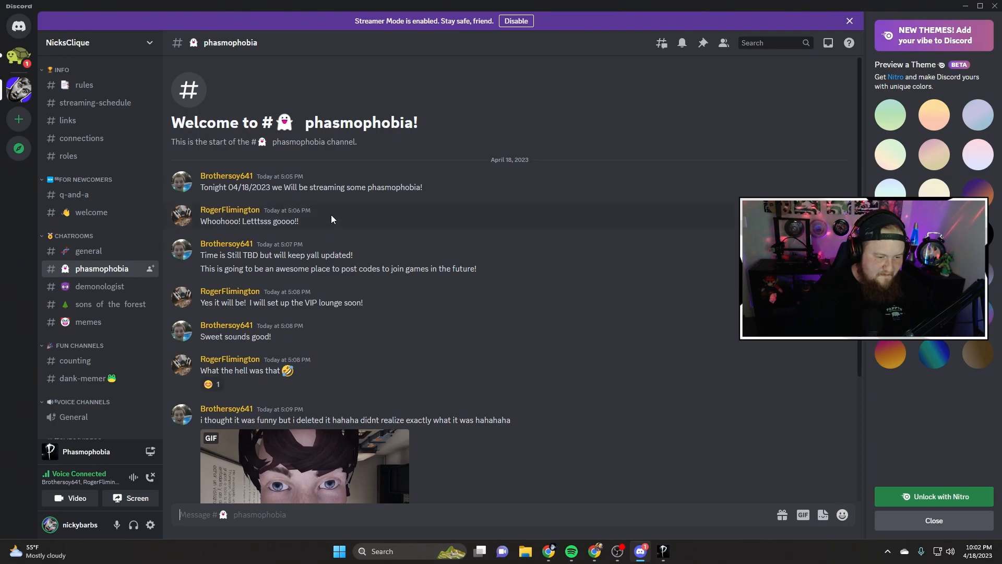
Hop through #general, #welcome, #general and #phasmophobia, landing in #demonologist
left_click(88, 251)
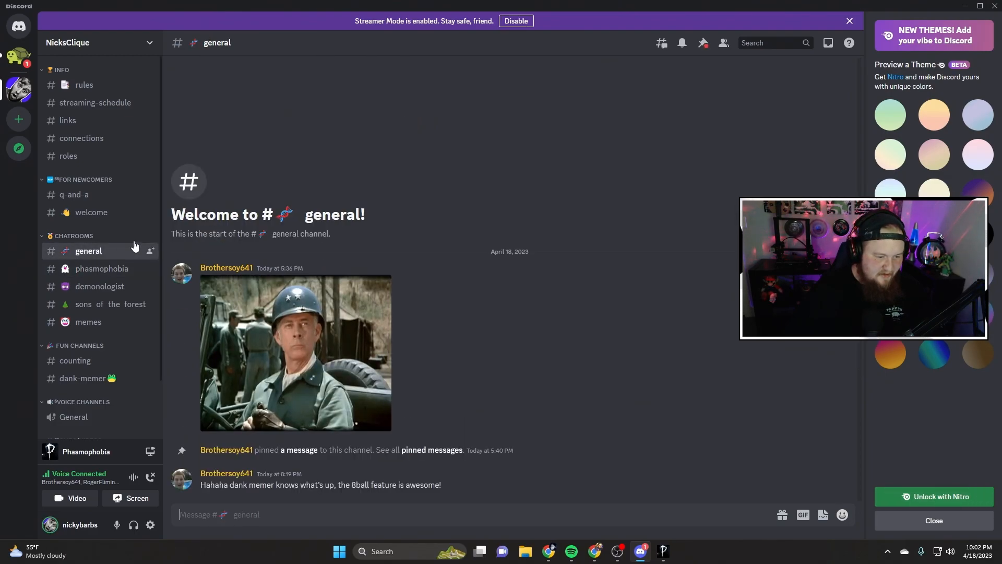
left_click(92, 212)
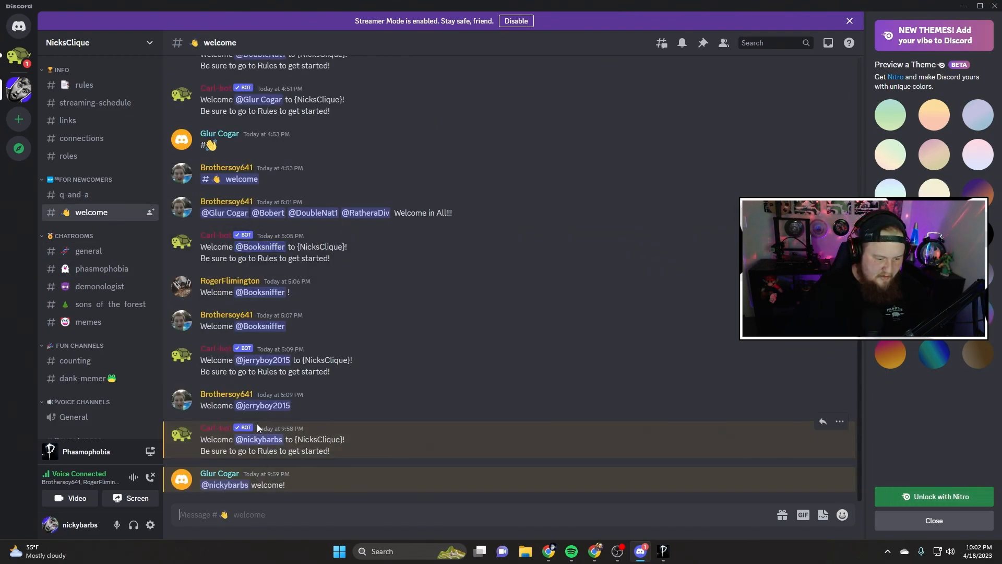
left_click(88, 251)
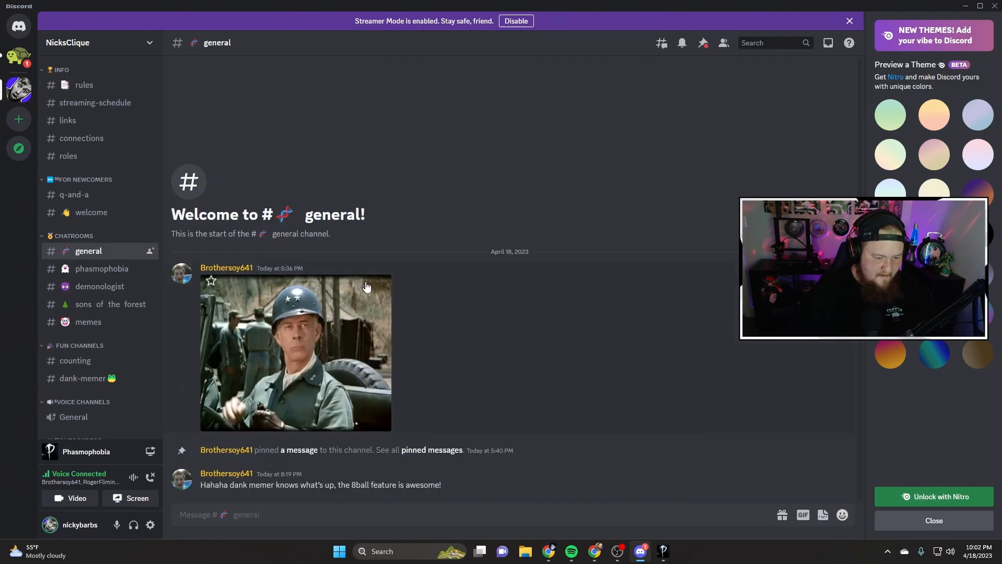
left_click(101, 268)
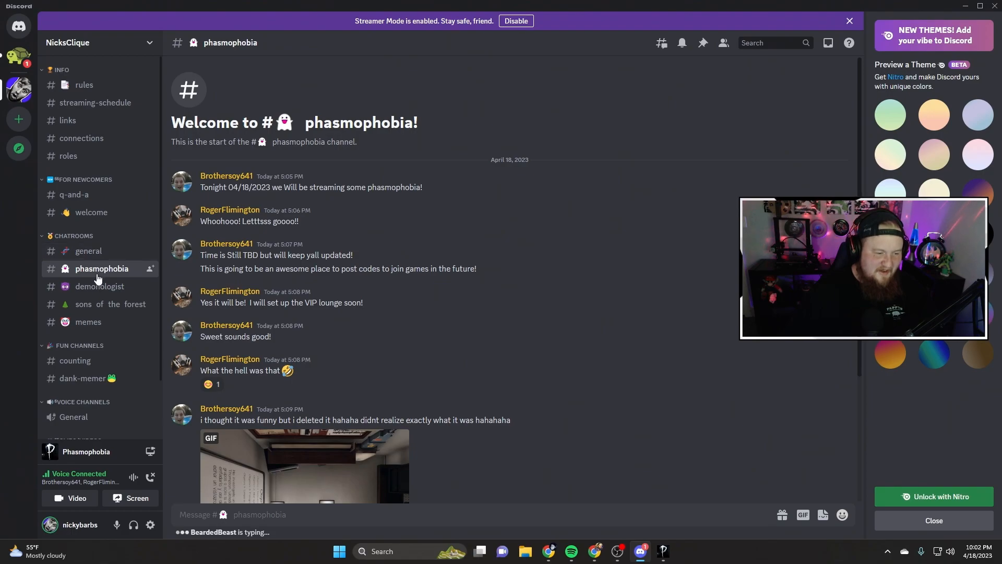
left_click(99, 286)
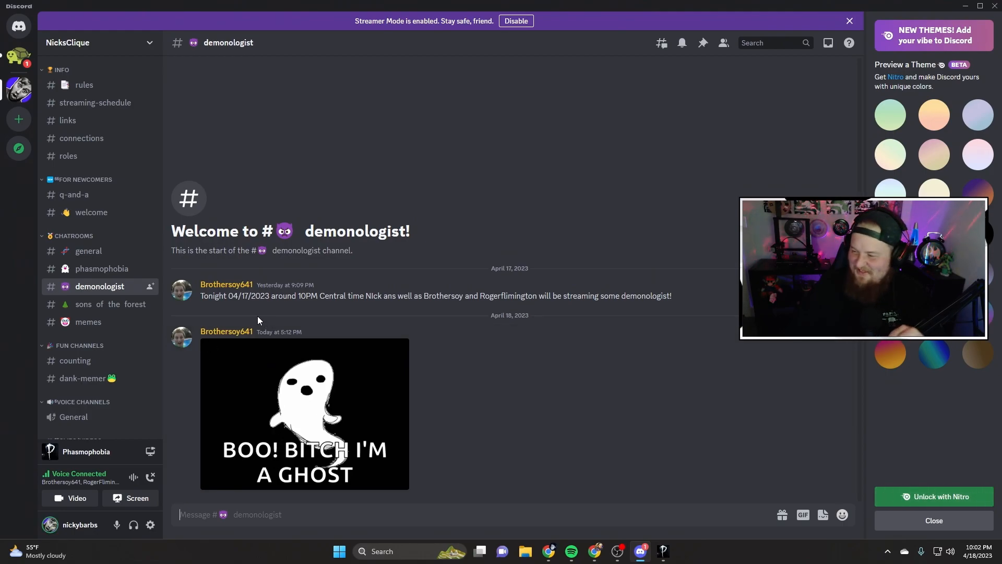
mouse_move(247, 318)
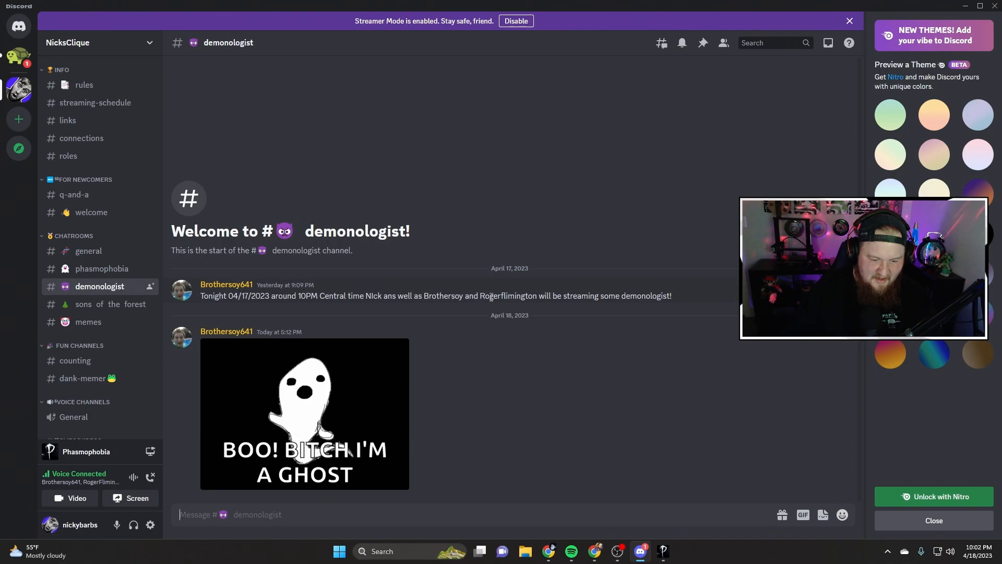
mouse_move(469, 373)
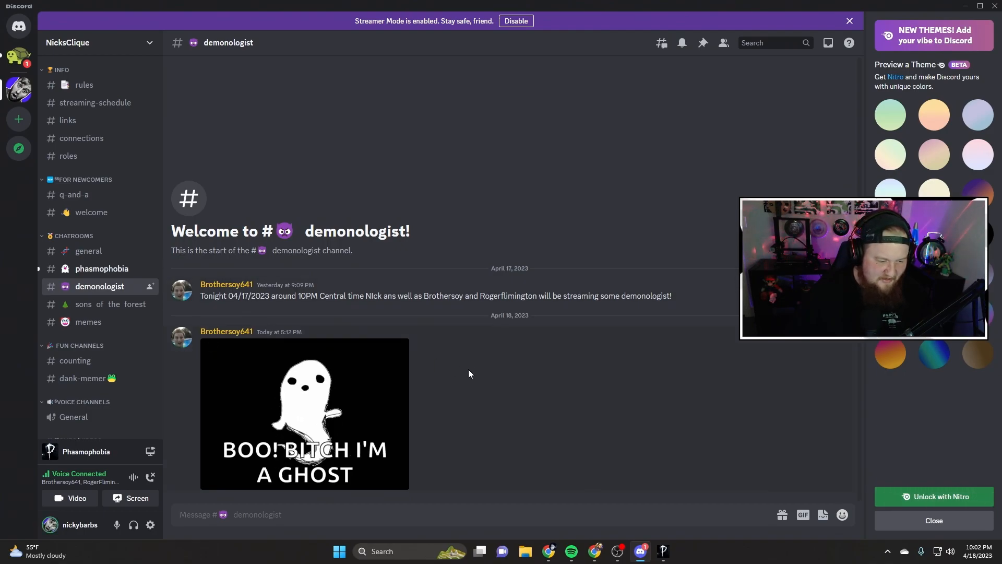
mouse_move(229, 375)
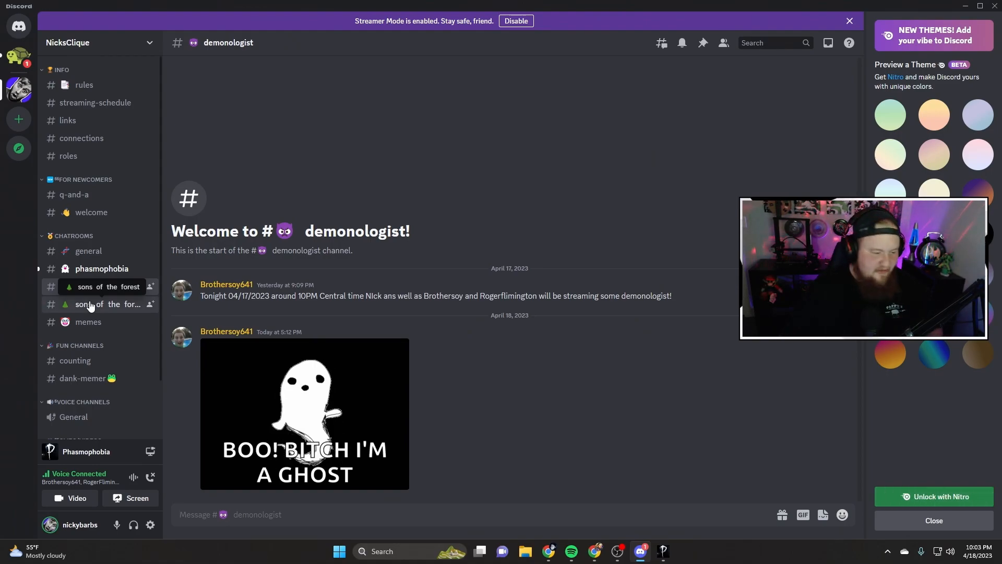
Move from #demonologist to the #sons of the forest channel
left_click(109, 304)
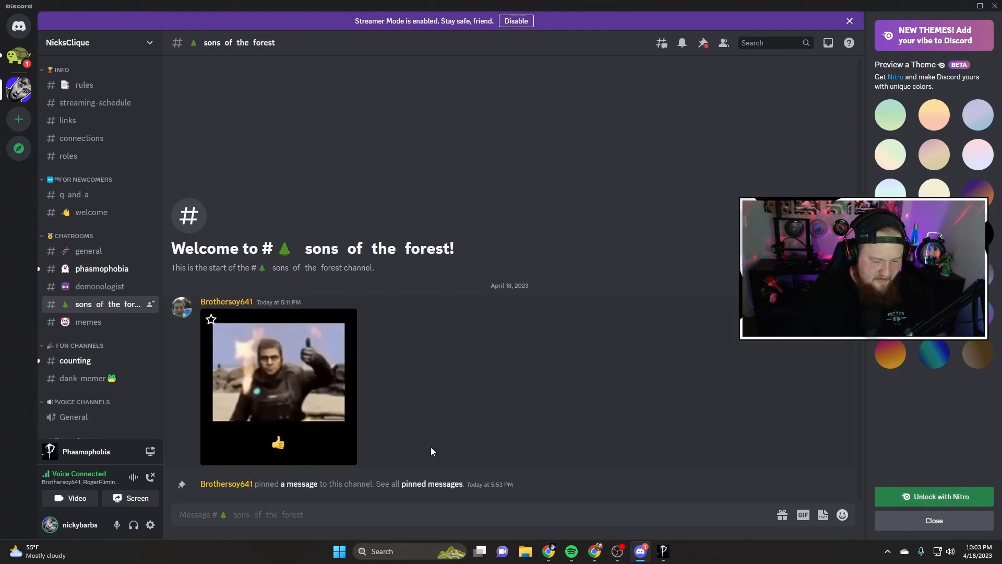
mouse_move(88, 325)
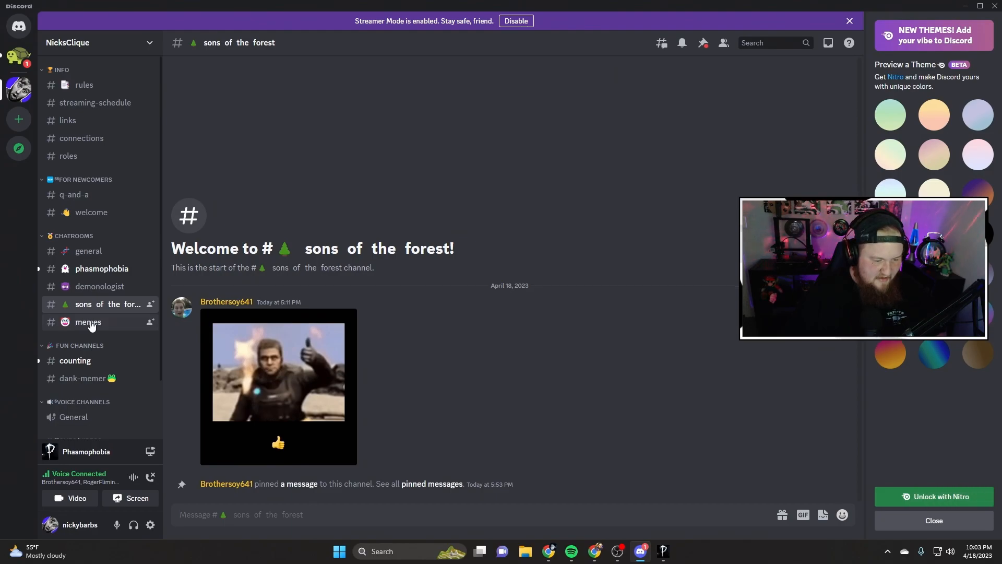
Visit #memes, scroll the sidebar down, and open #counting
left_click(88, 321)
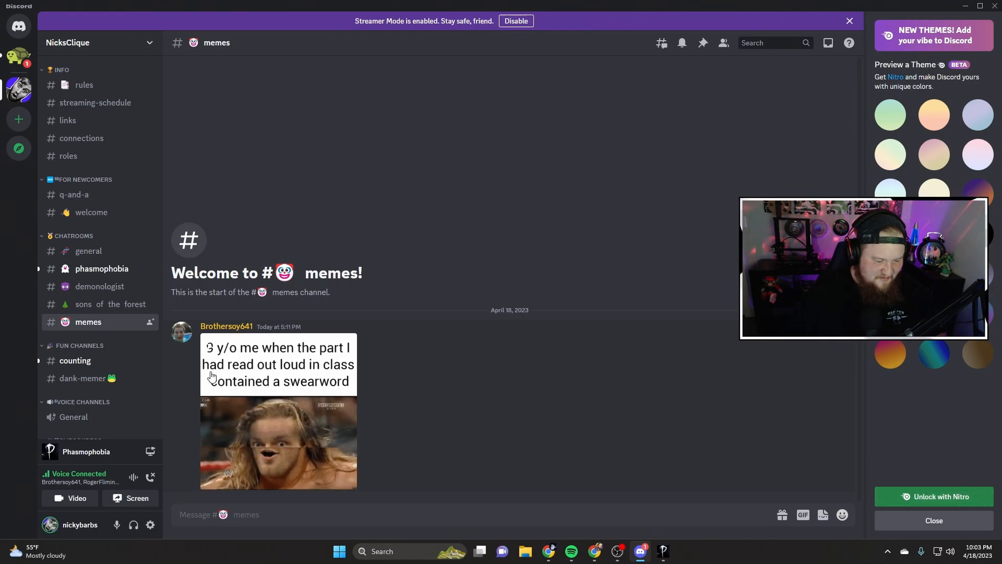
scroll("down", 3)
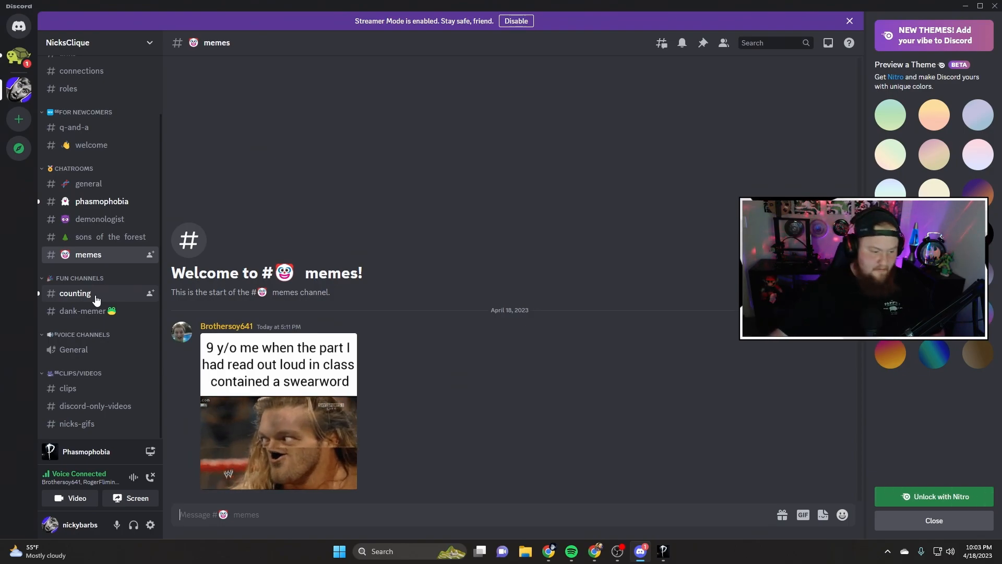
left_click(74, 293)
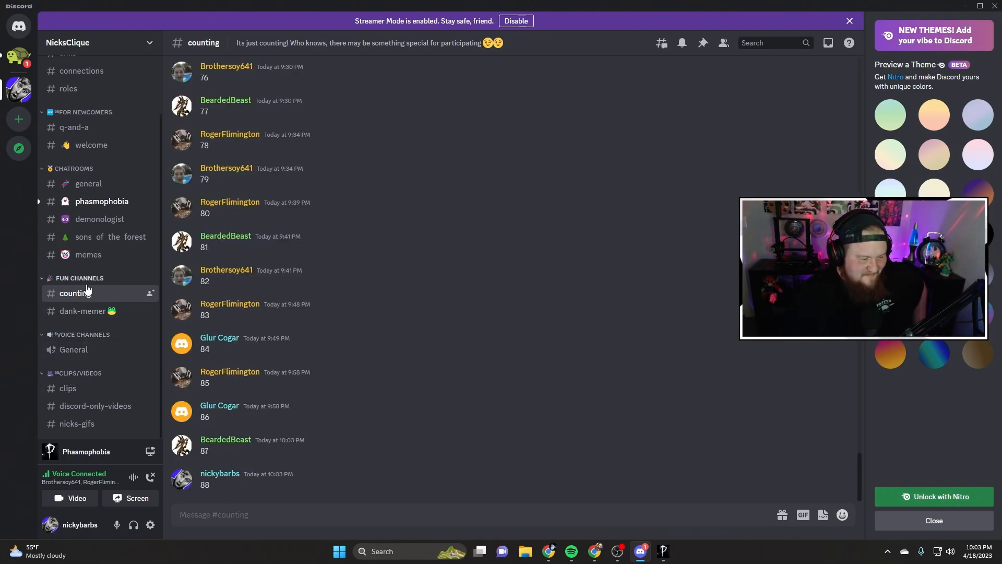
Scroll through #counting as members count up to 90
scroll("up", 3)
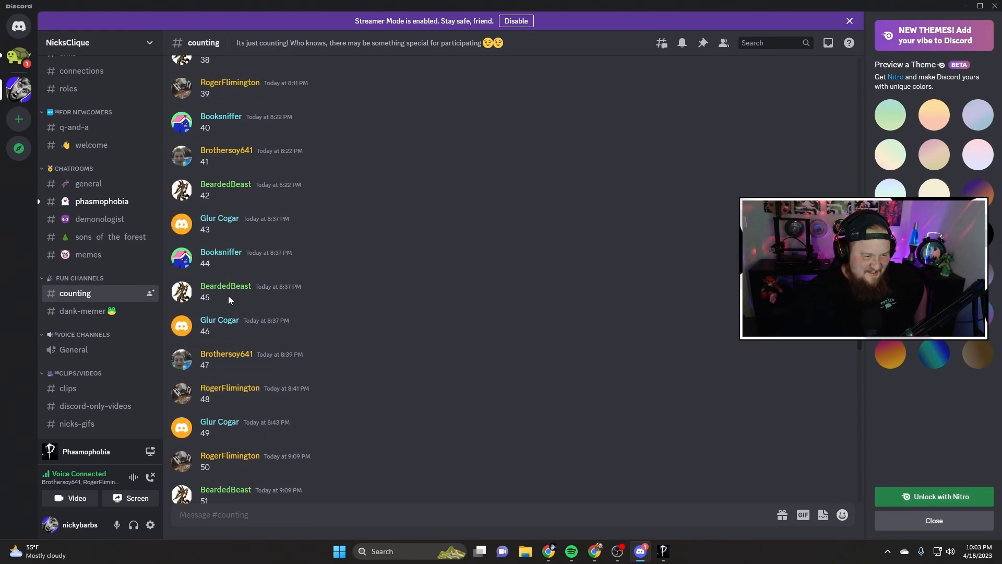
scroll("up", 3)
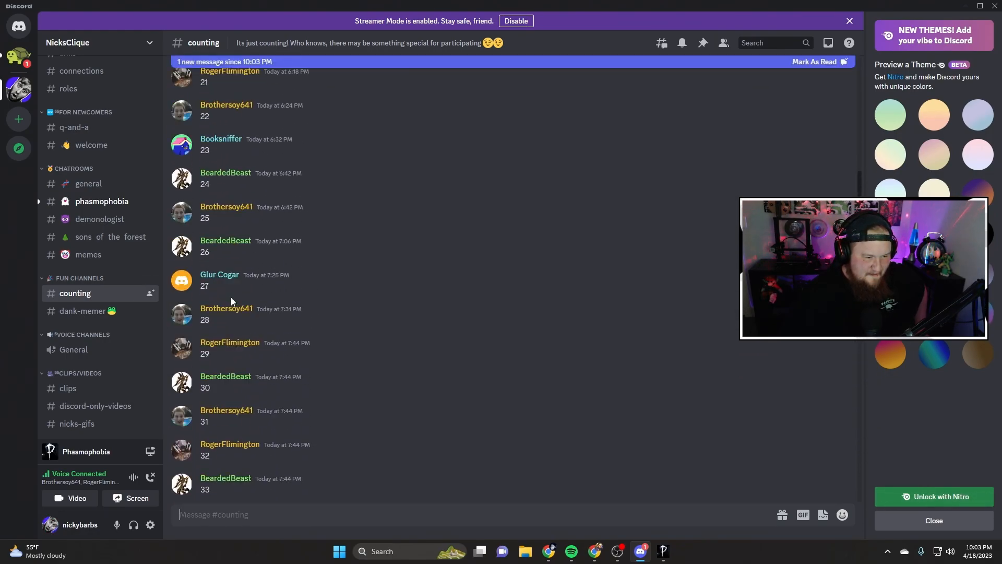
scroll("down", 3)
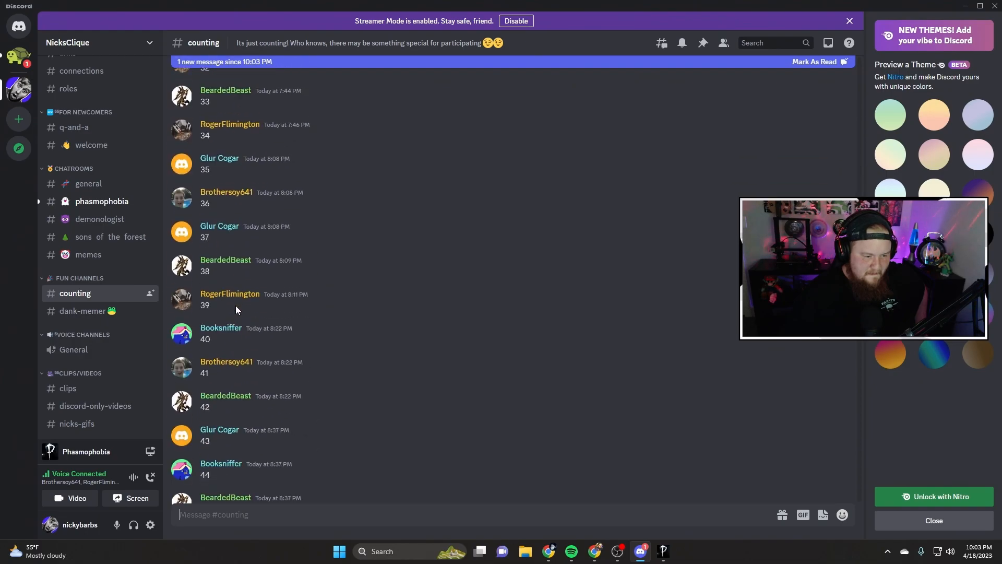
scroll("down", 3)
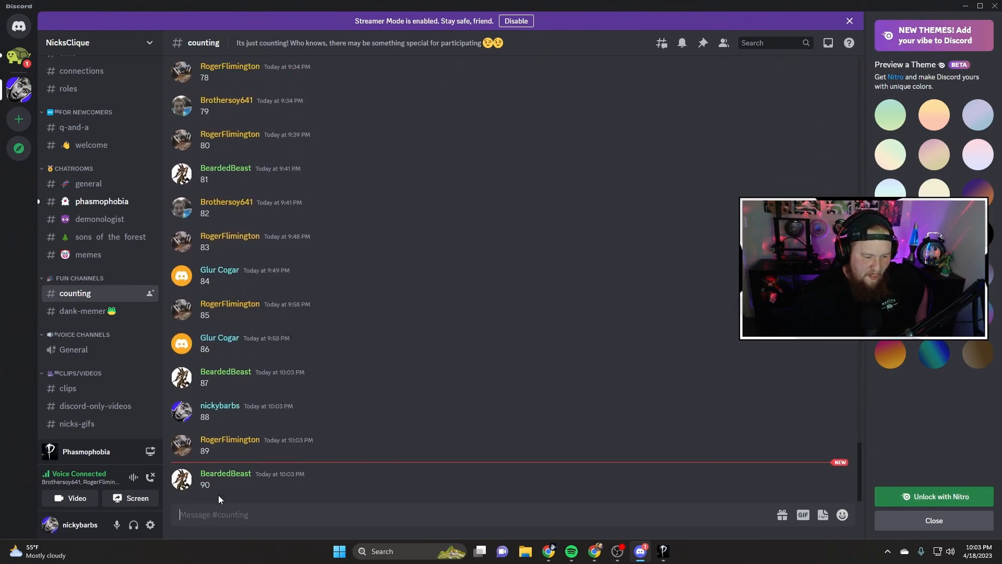
mouse_move(201, 405)
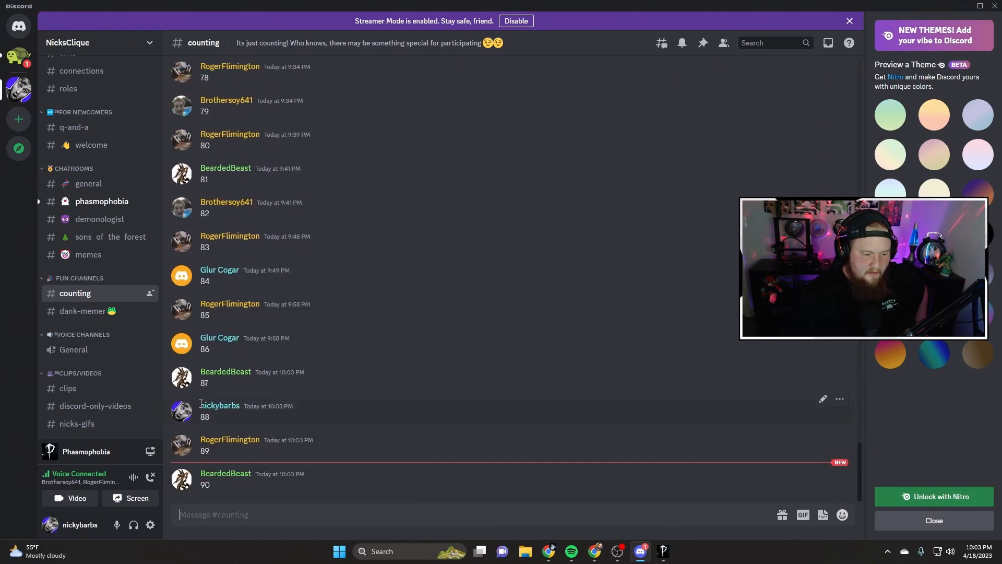
mouse_move(224, 339)
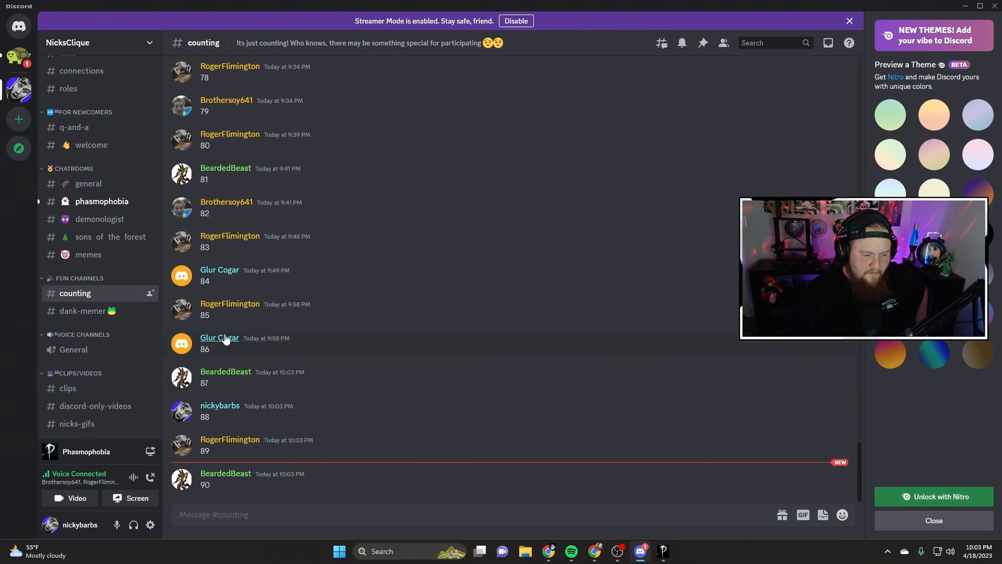
mouse_move(376, 433)
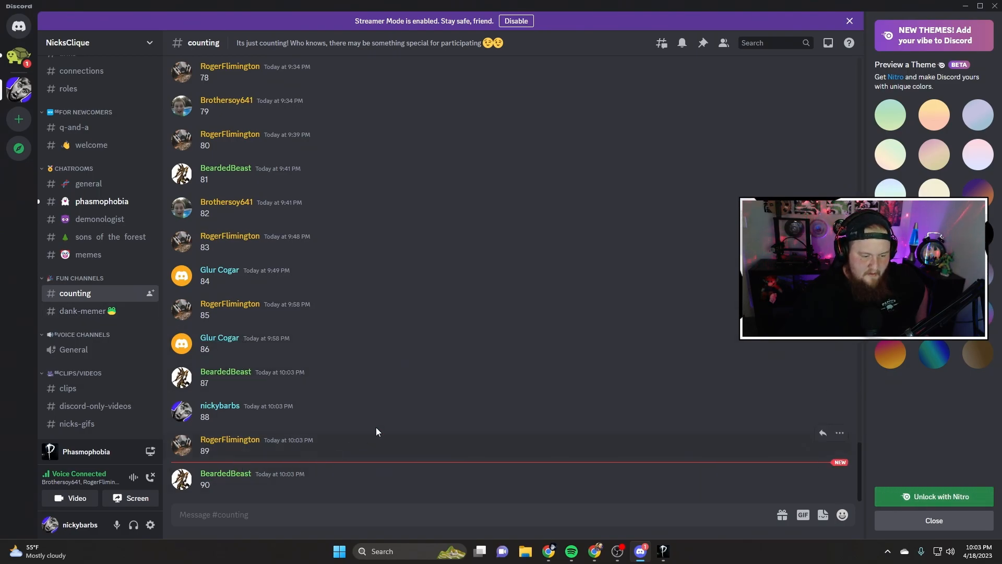
mouse_move(265, 262)
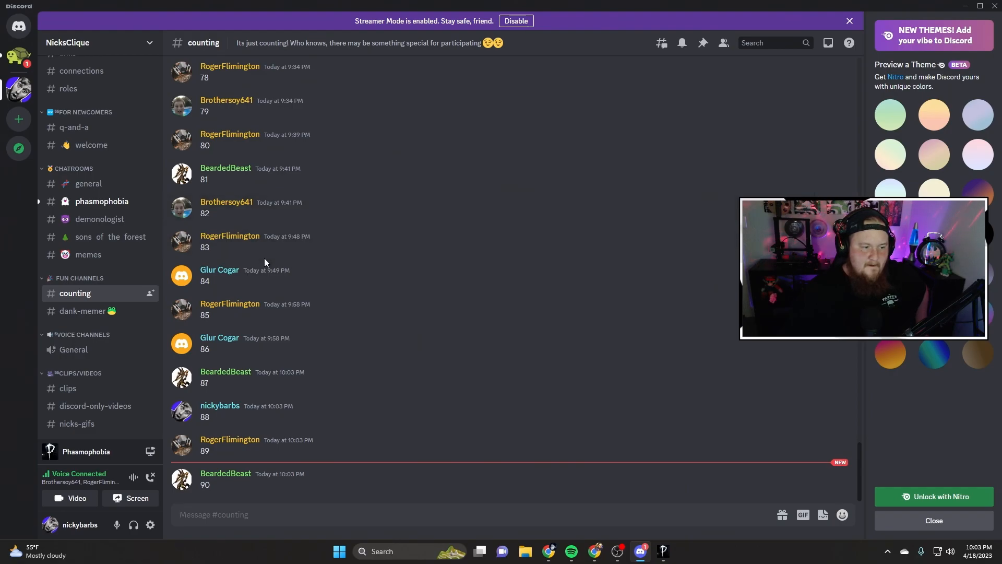
mouse_move(100, 326)
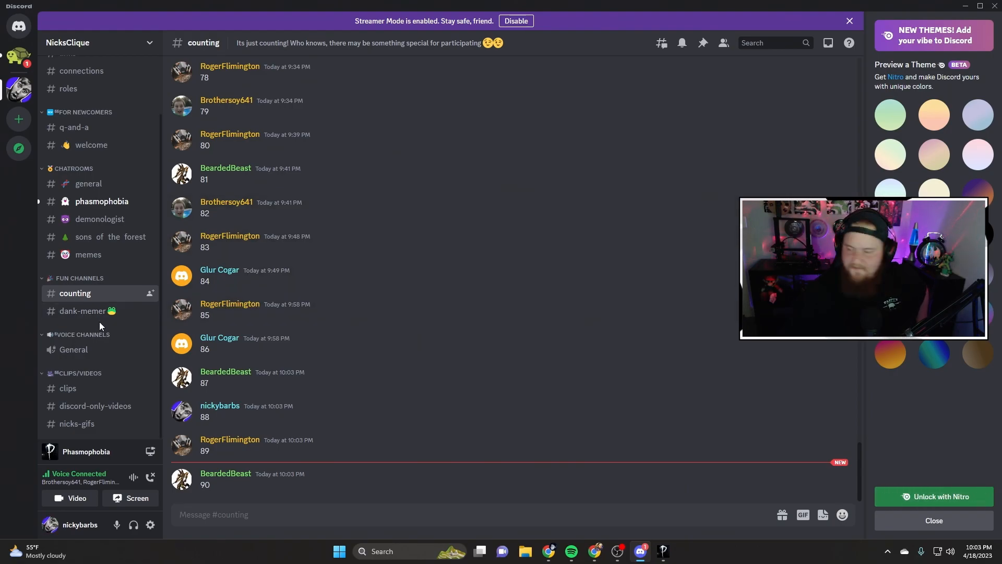
mouse_move(90, 311)
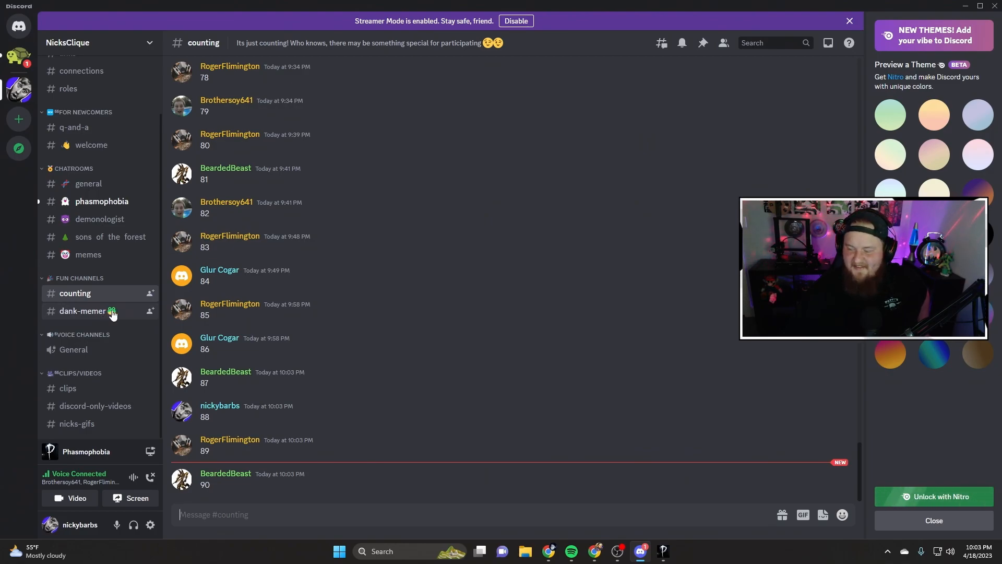
scroll("up", 3)
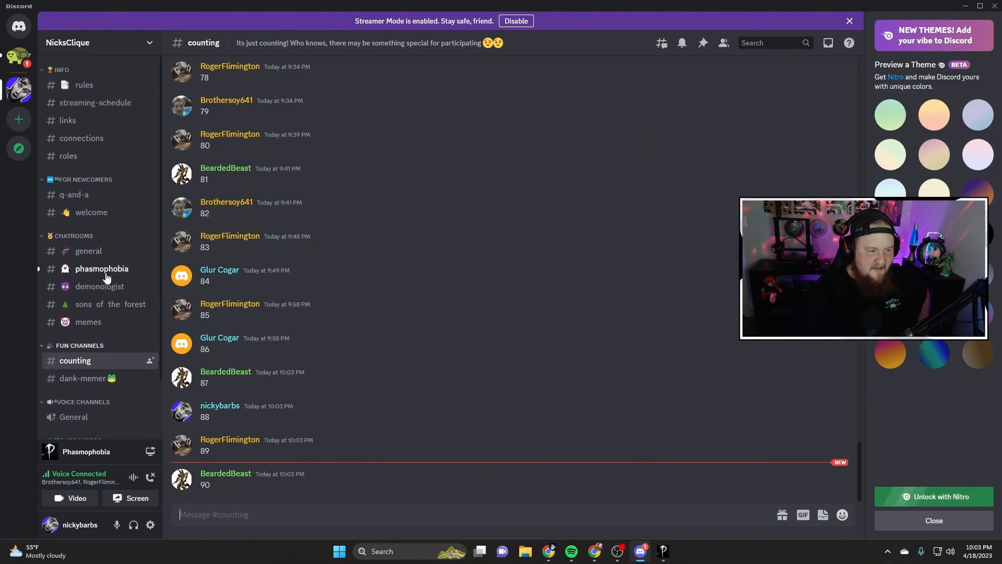
scroll("down", 3)
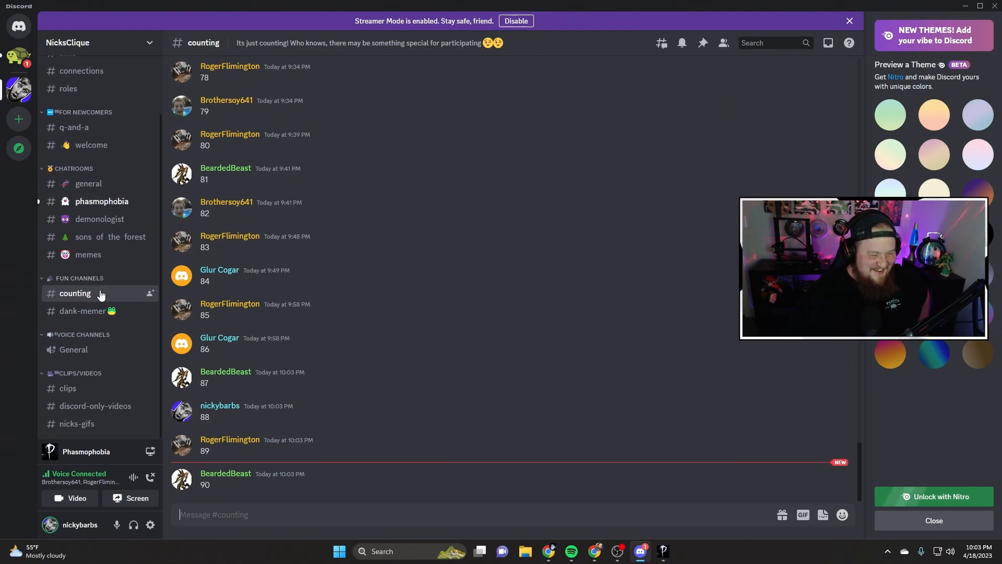
mouse_move(296, 453)
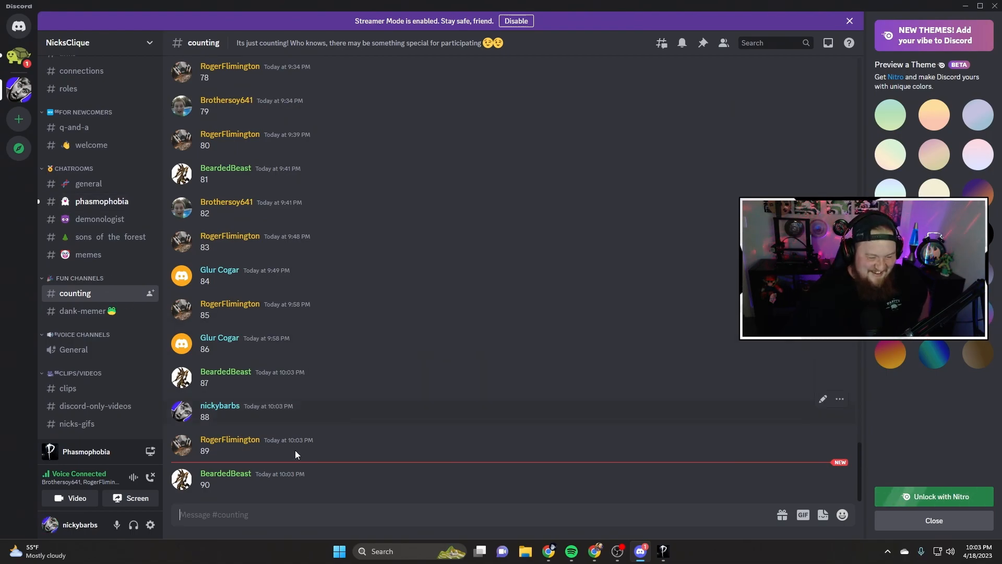
mouse_move(214, 374)
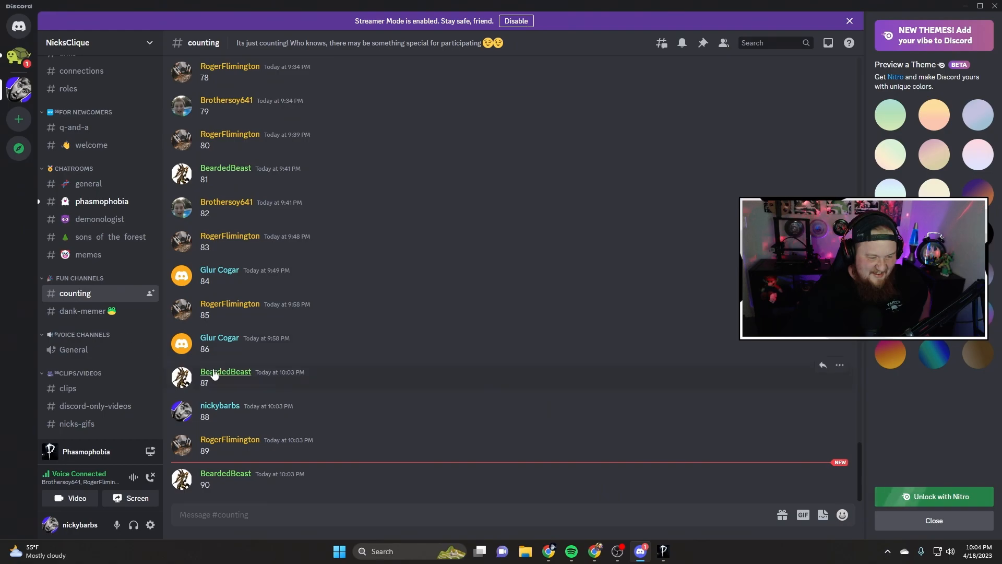
mouse_move(95, 406)
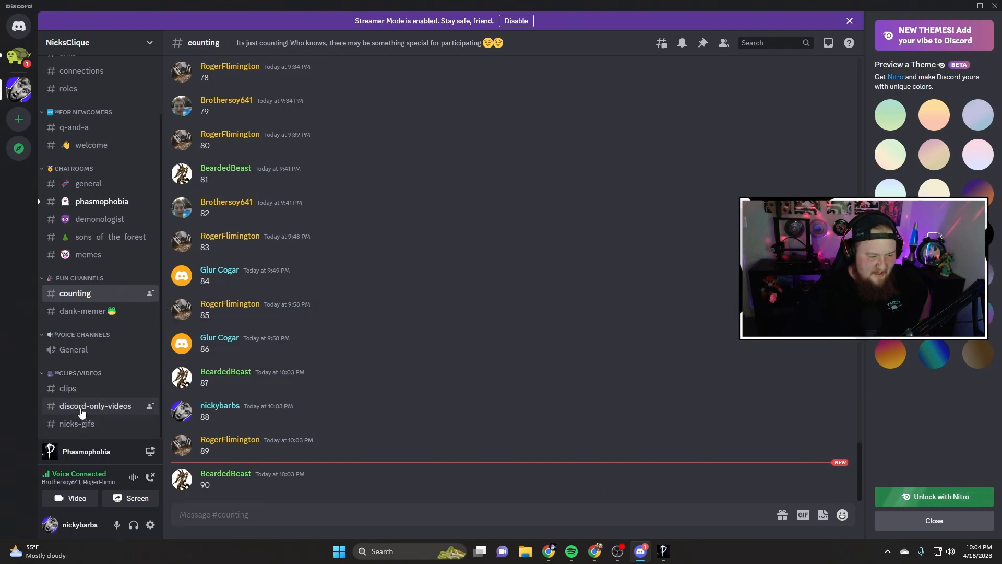
mouse_move(73, 350)
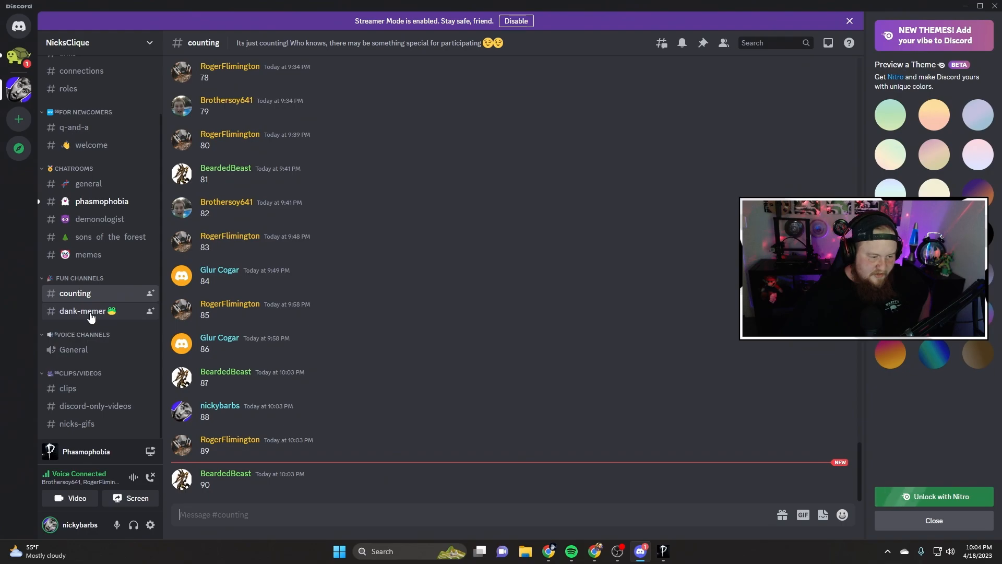
mouse_move(224, 466)
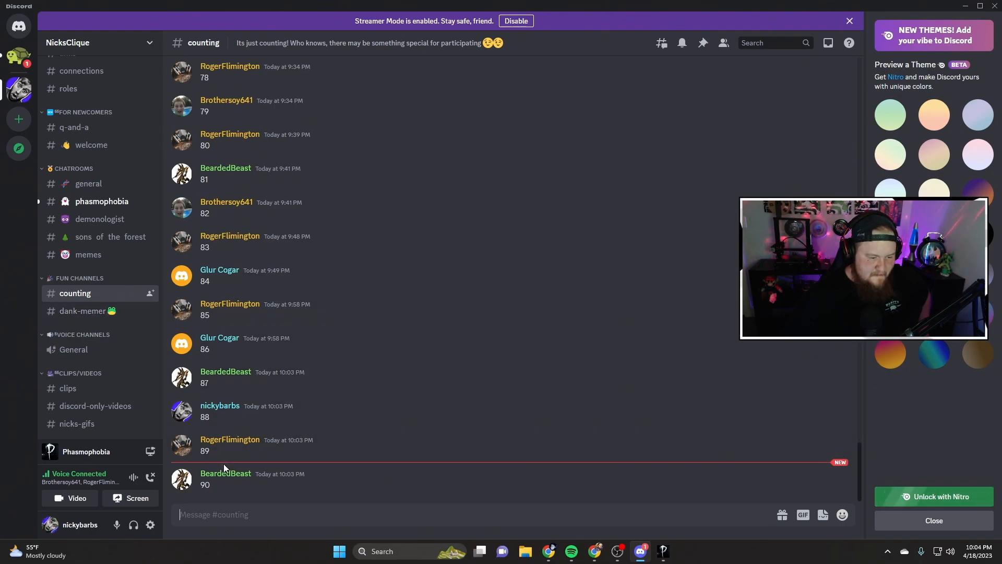
scroll("up", 3)
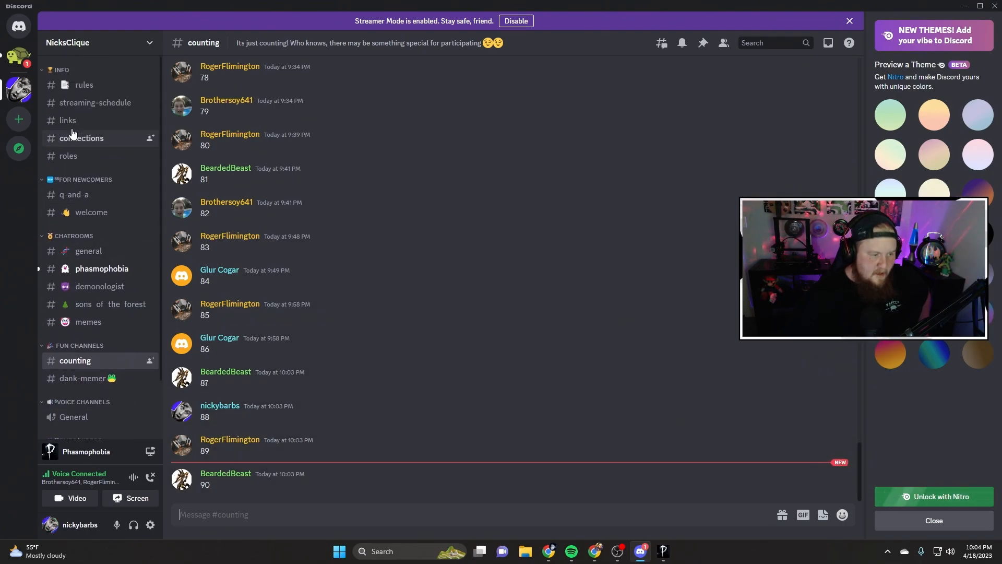
mouse_move(68, 156)
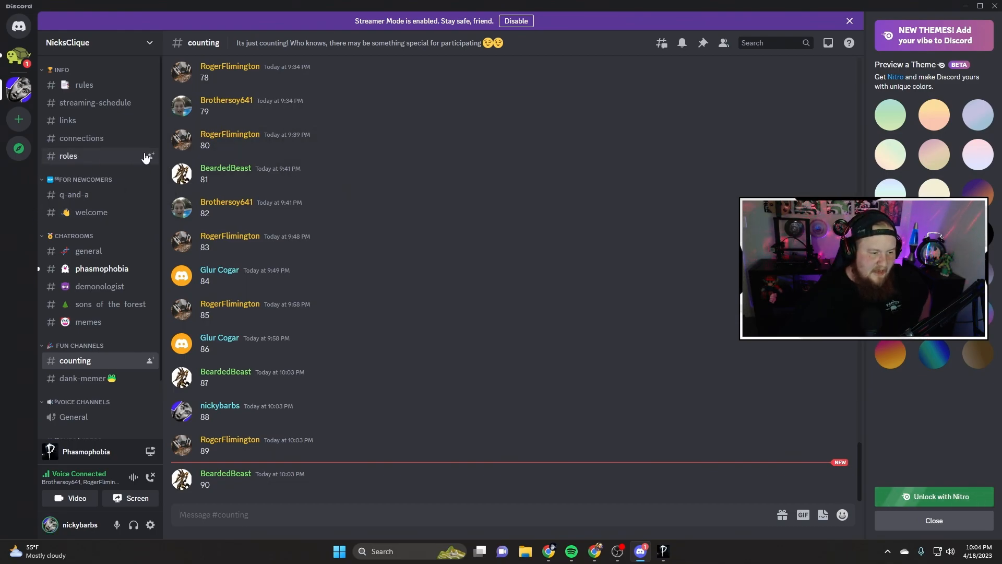
scroll("down", 3)
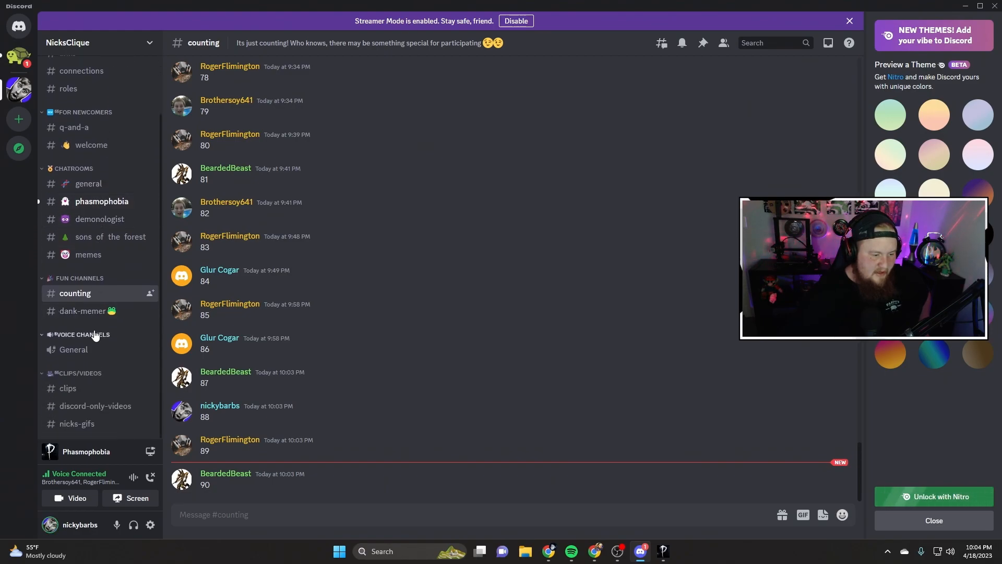
mouse_move(88, 317)
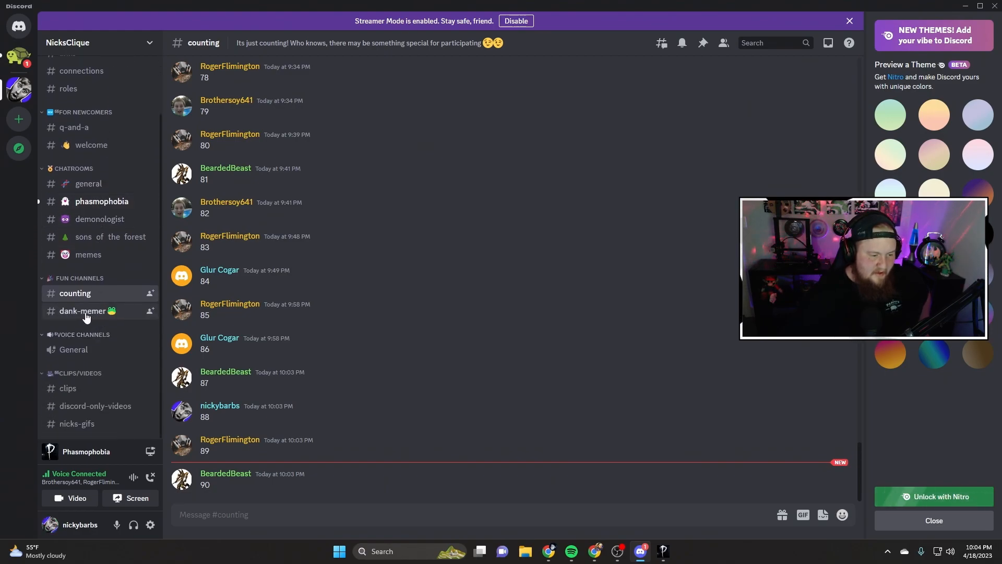
Open #dank-memer and scroll through the 8ball questions and Dank Memer bot replies
left_click(83, 311)
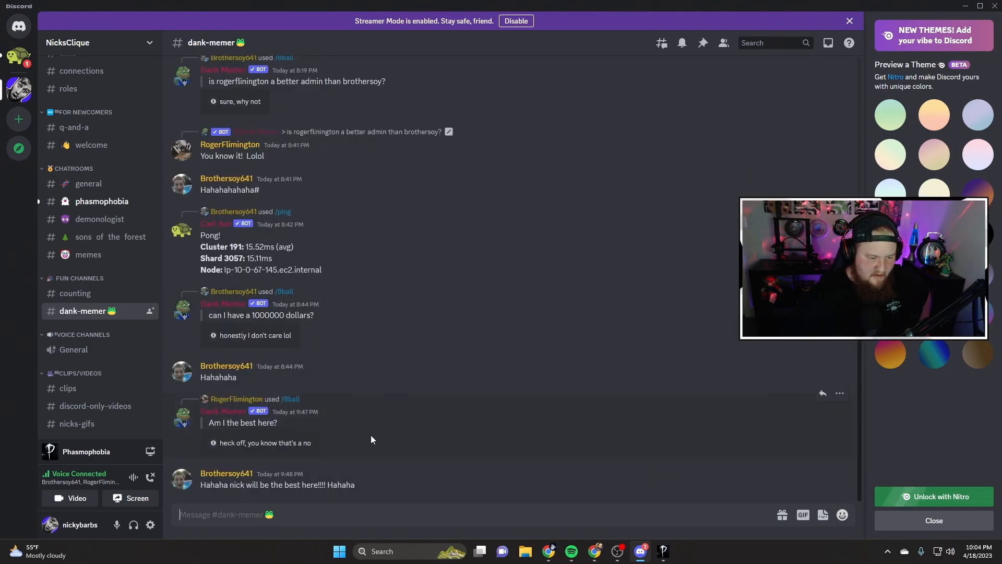
scroll("up", 3)
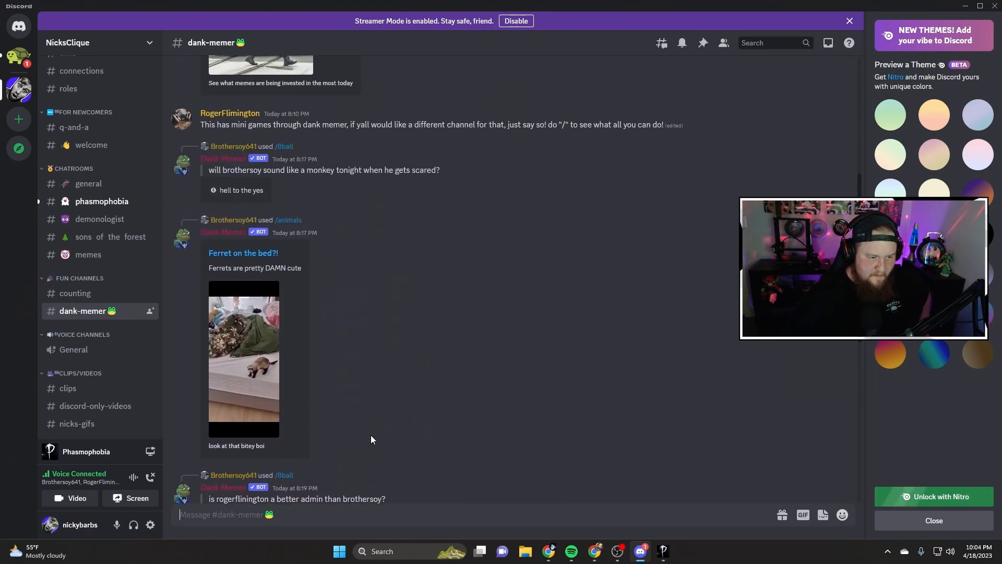
scroll("down", 3)
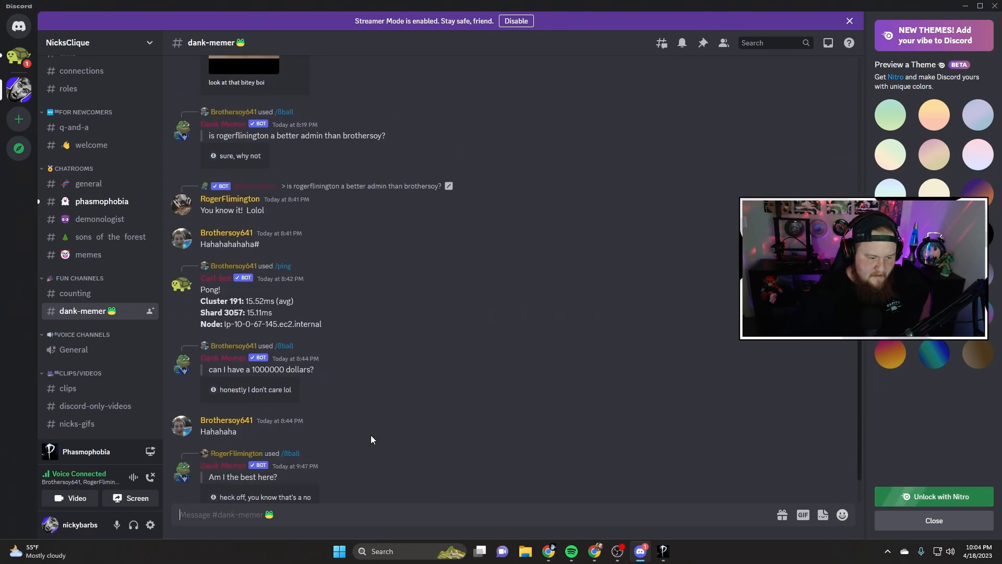
scroll("down", 3)
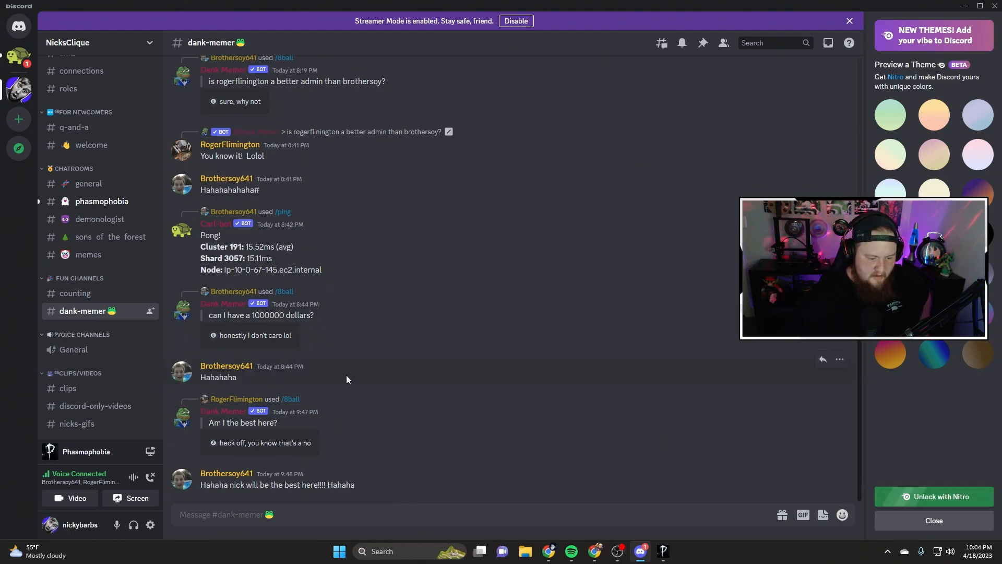
mouse_move(221, 416)
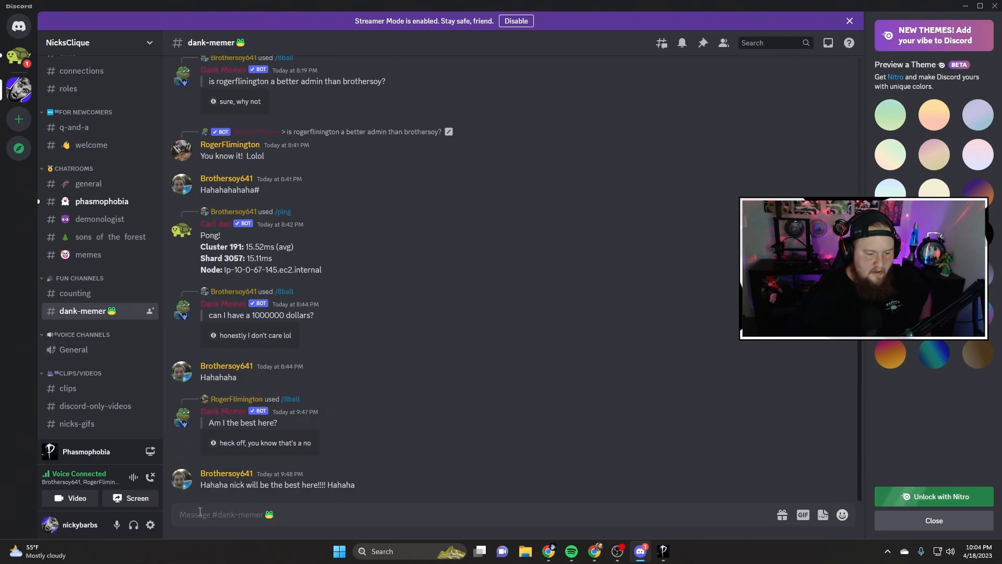
mouse_move(234, 496)
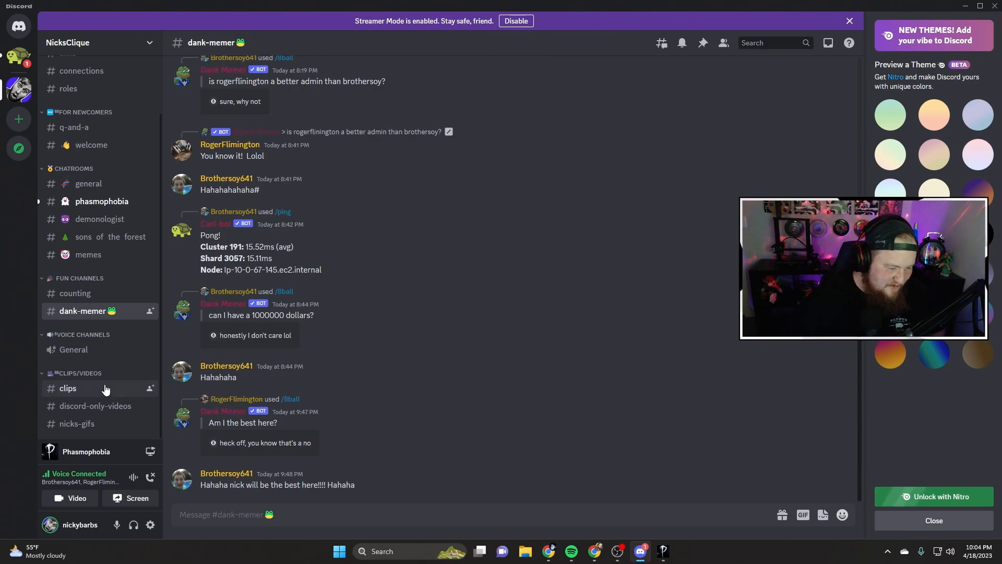
mouse_move(85, 394)
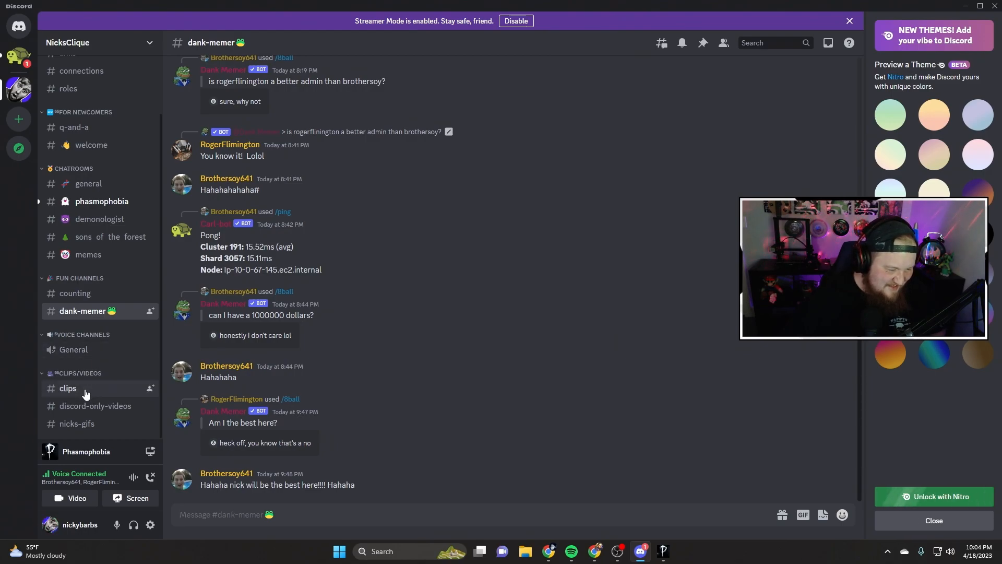
mouse_move(104, 432)
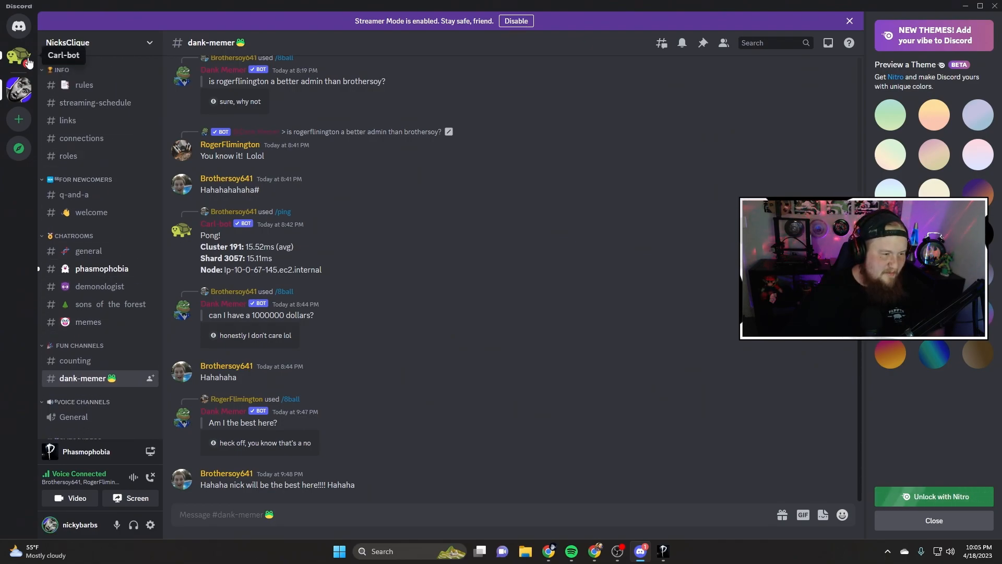
scroll("up", 3)
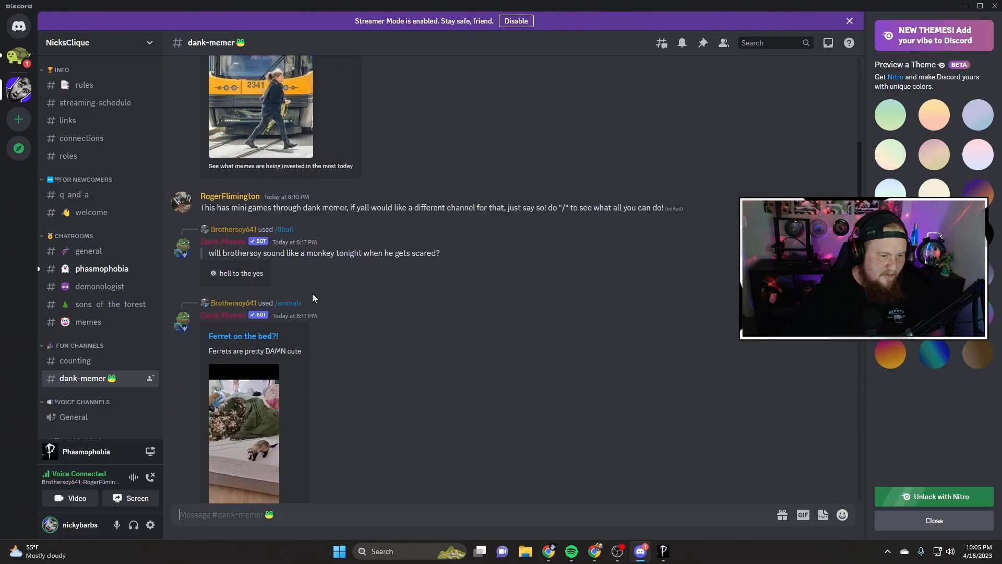
scroll("down", 3)
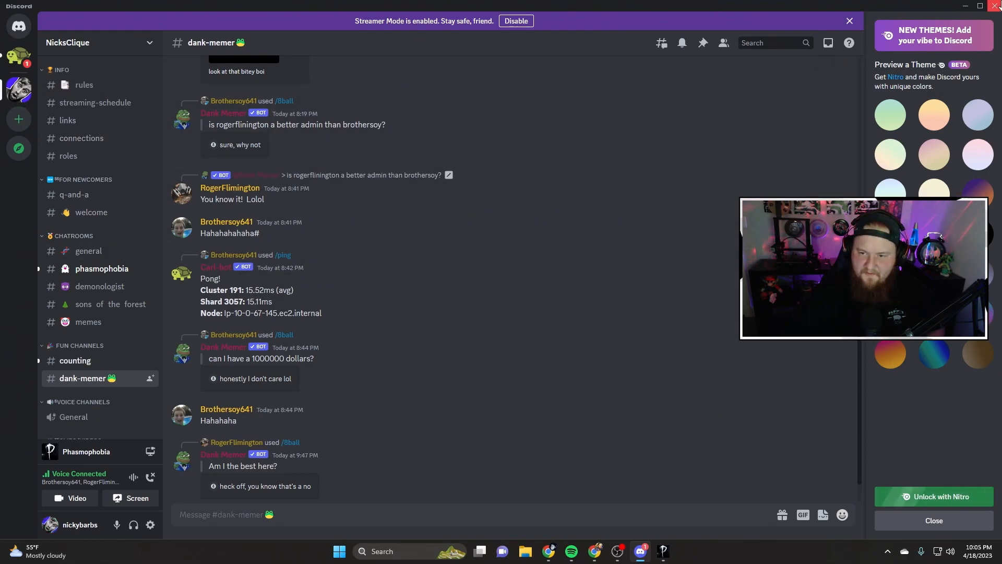
mouse_move(19, 25)
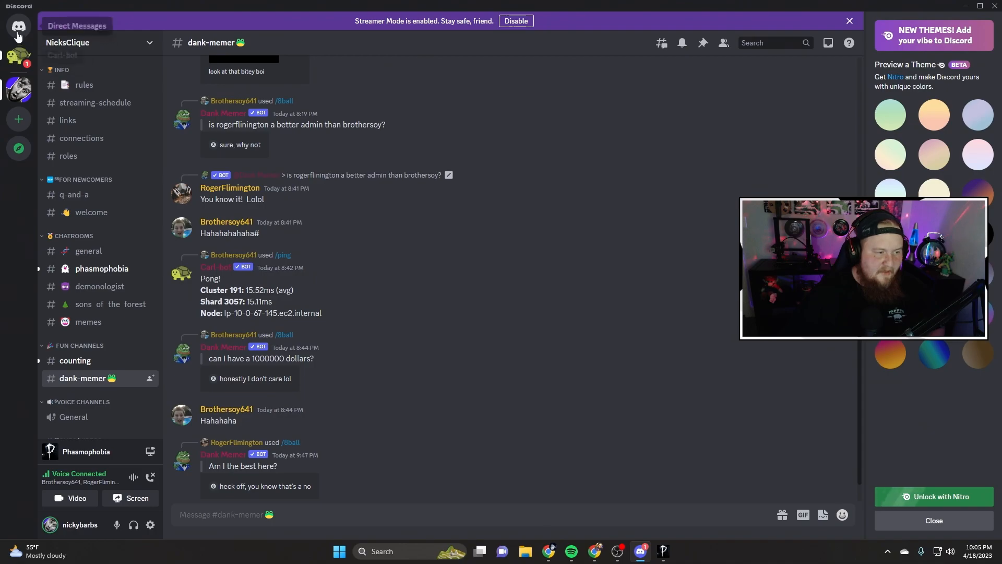
mouse_move(18, 60)
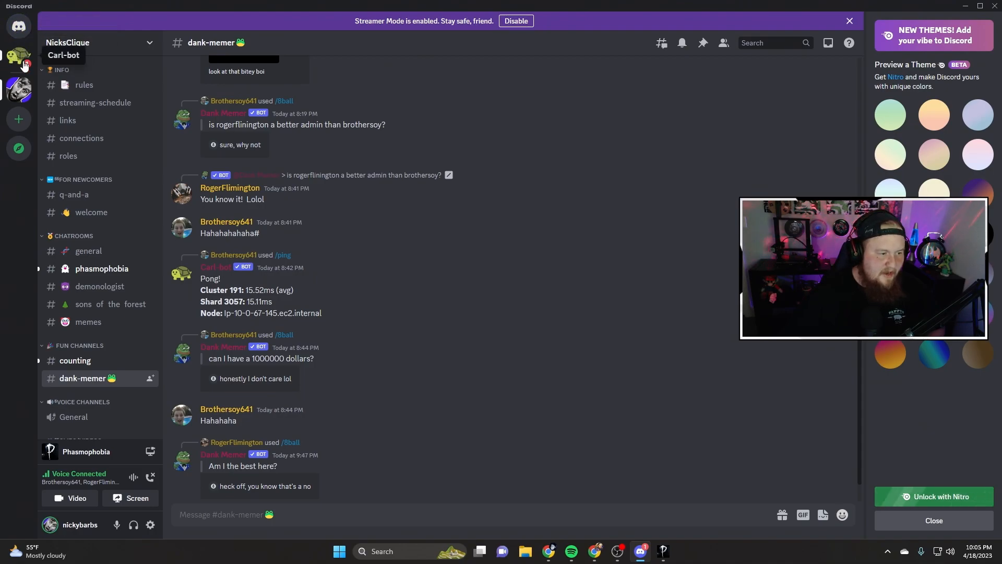
Scroll #dank-memer to its welcome header and the Bulgarian tram driver meme
scroll("up", 3)
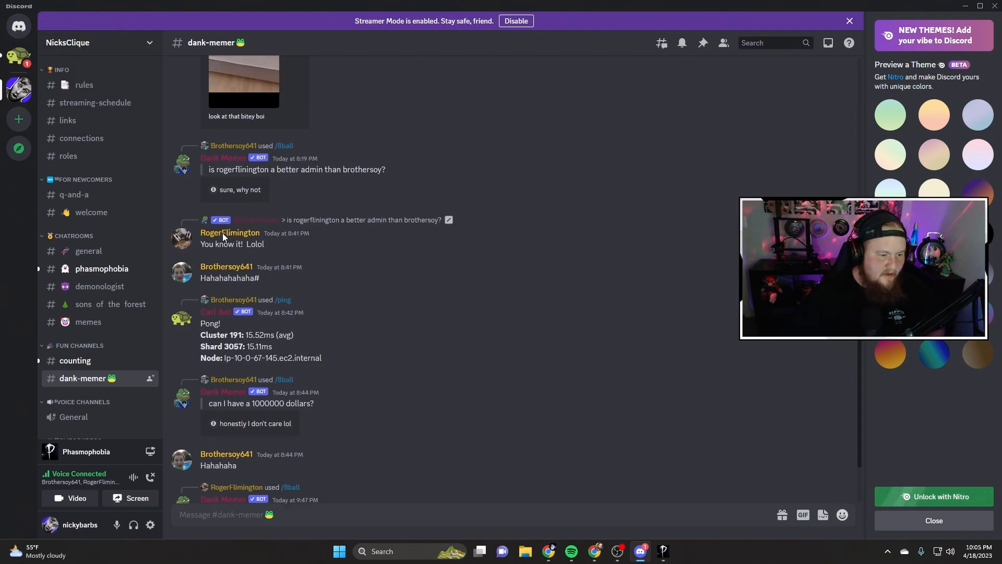
scroll("up", 3)
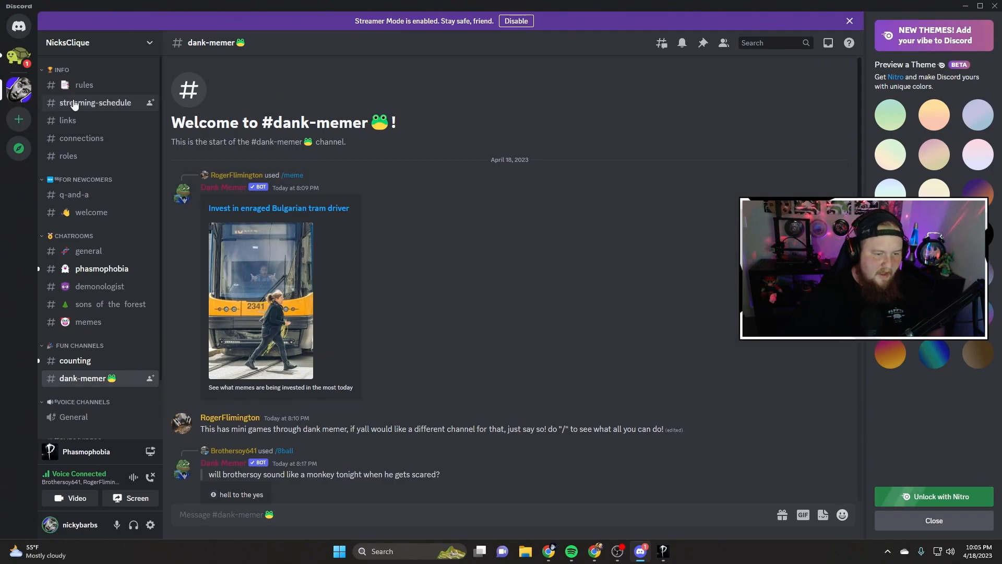
mouse_move(19, 119)
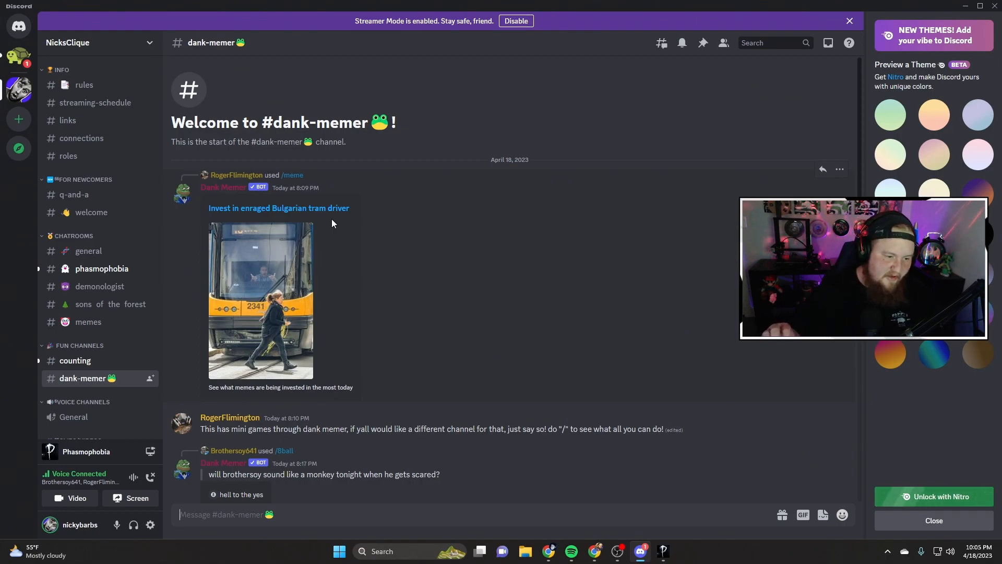
mouse_move(520, 443)
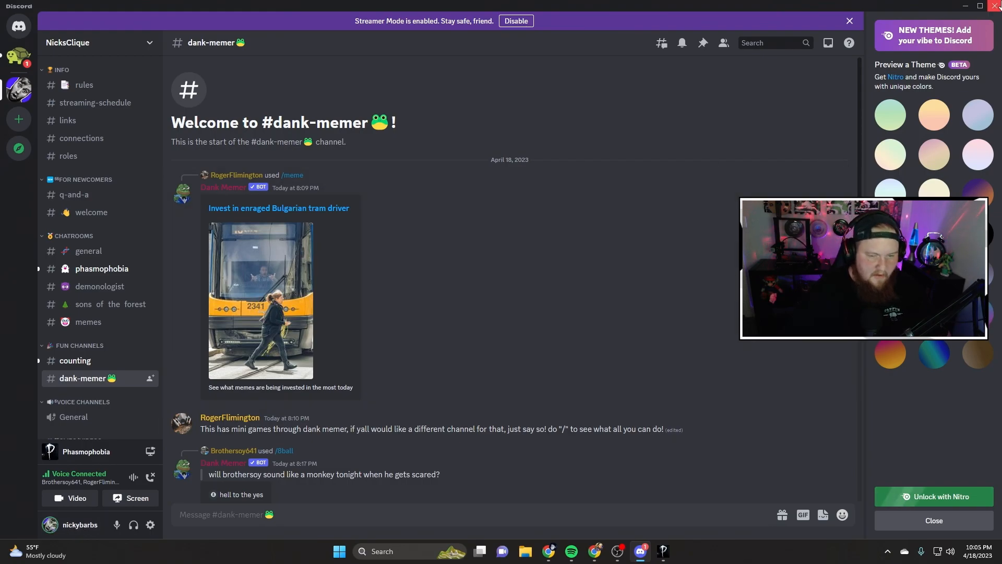
mouse_move(689, 7)
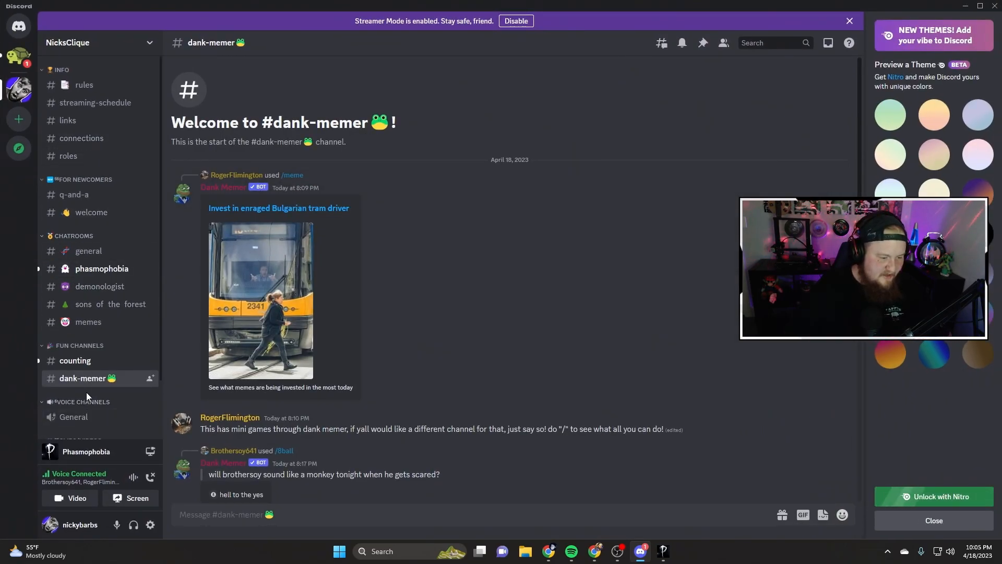
scroll("down", 3)
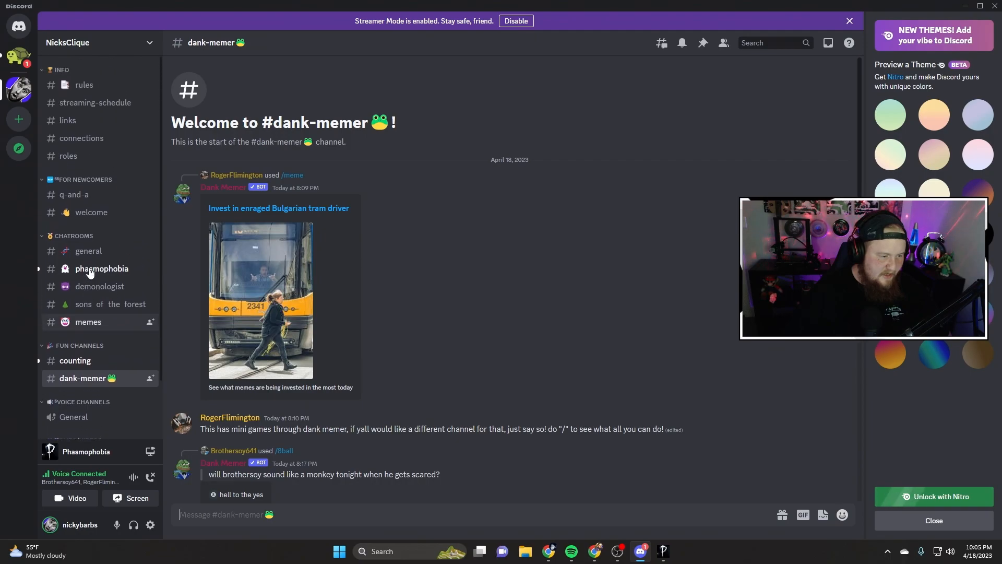
Stop briefly at #streaming-schedule, then open #connections
left_click(96, 103)
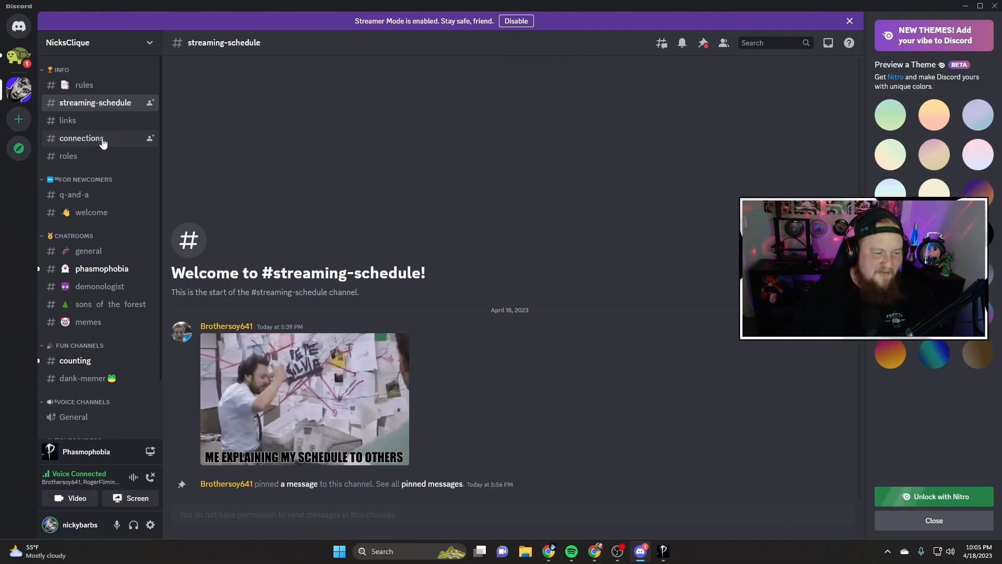
left_click(82, 138)
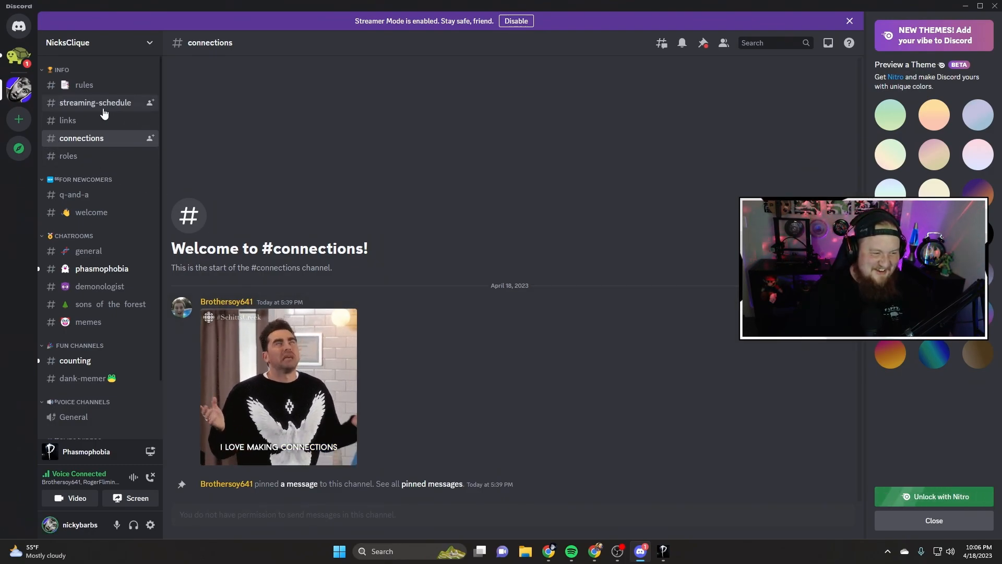
mouse_move(462, 394)
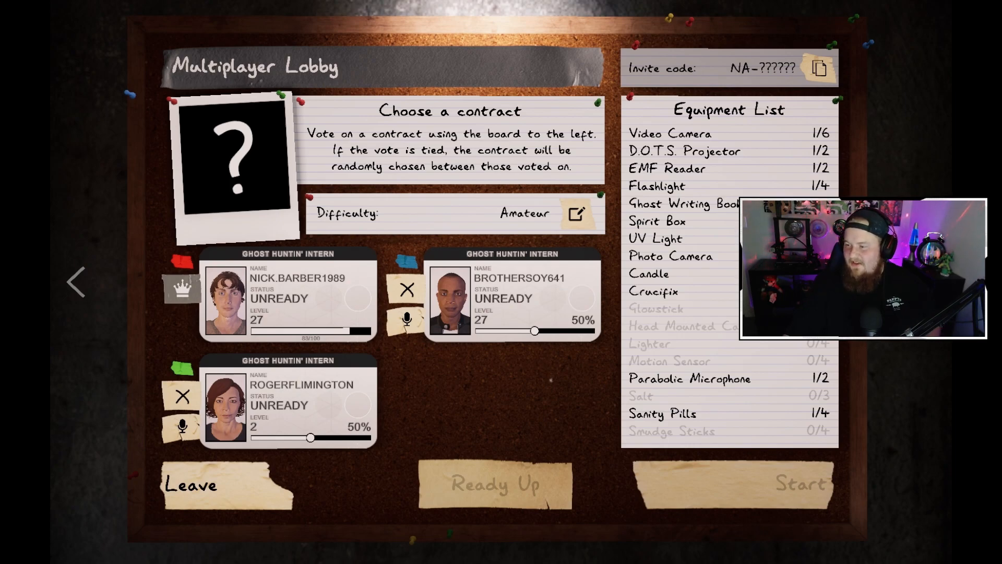
mouse_move(461, 428)
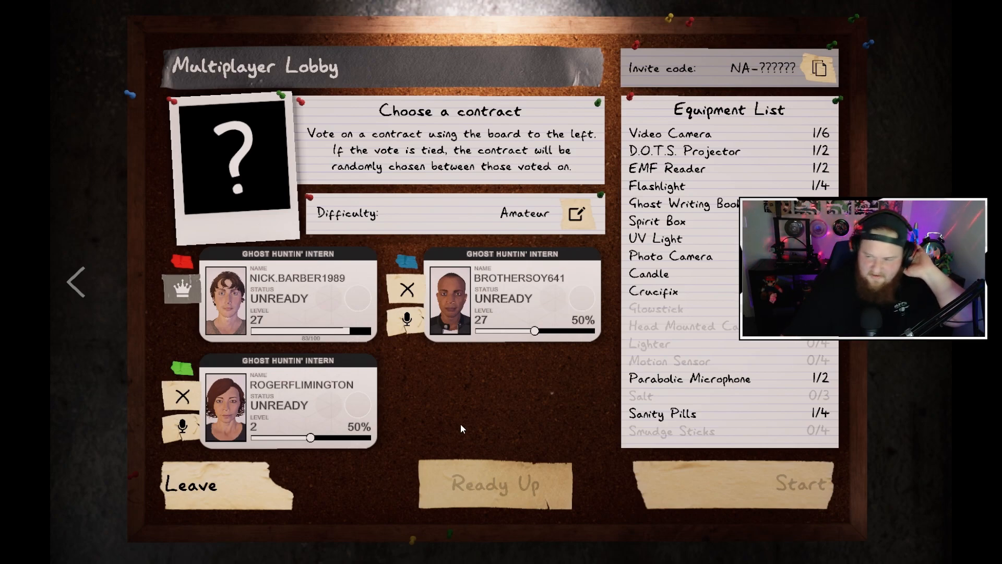